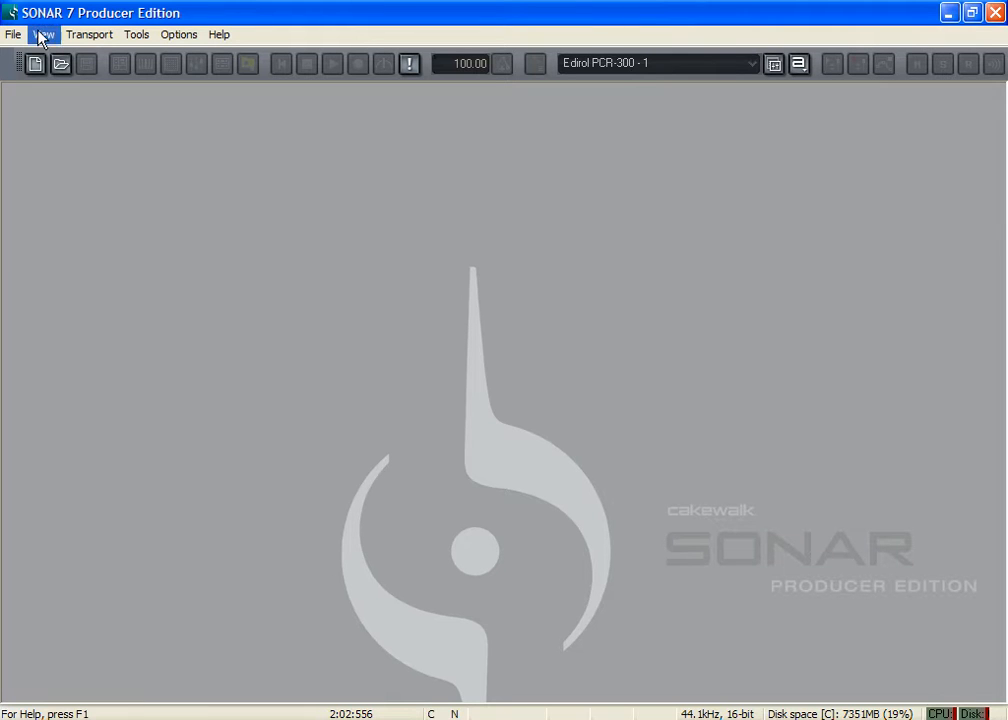
Step: Begin a new project on the Normal template with 'Store Project Audio in its own Folder' turned off
left_click(36, 62)
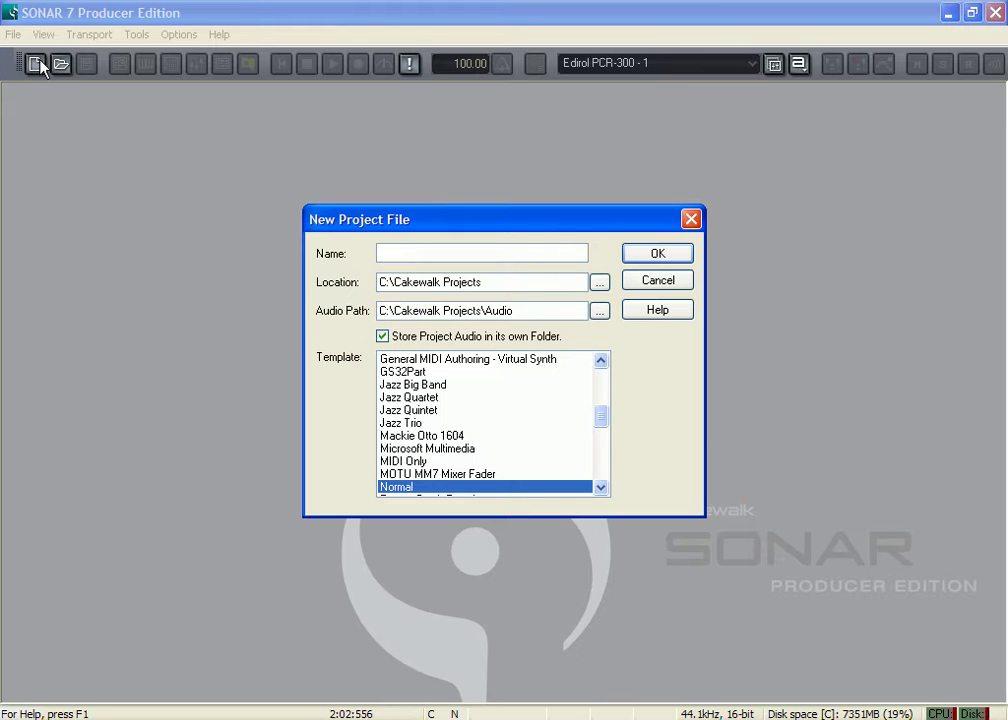
left_click(480, 252)
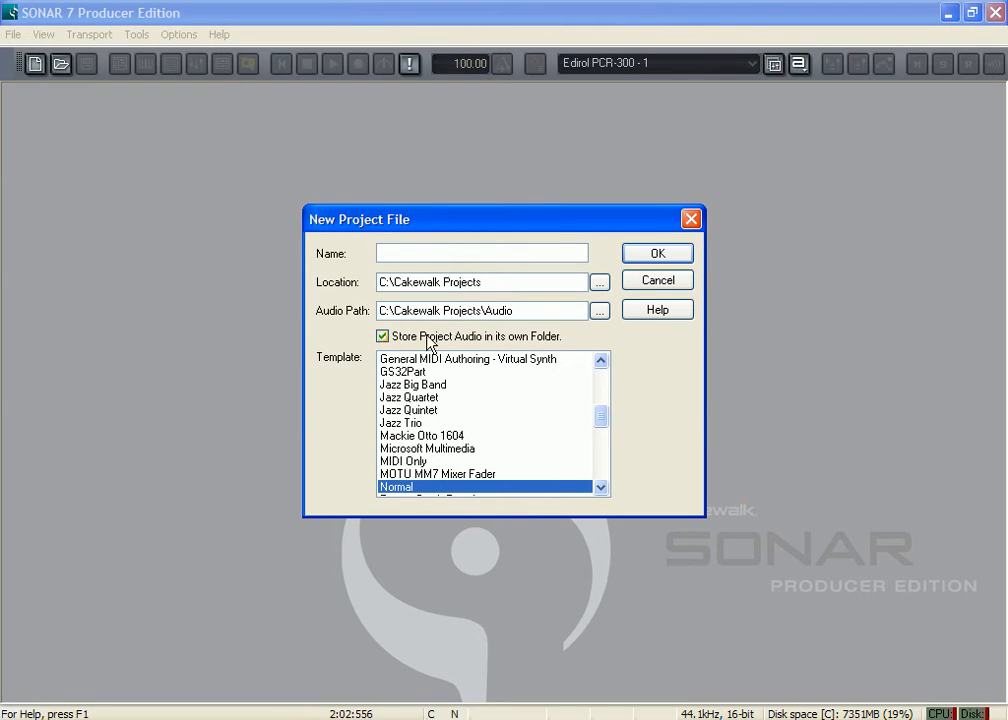
left_click(480, 252)
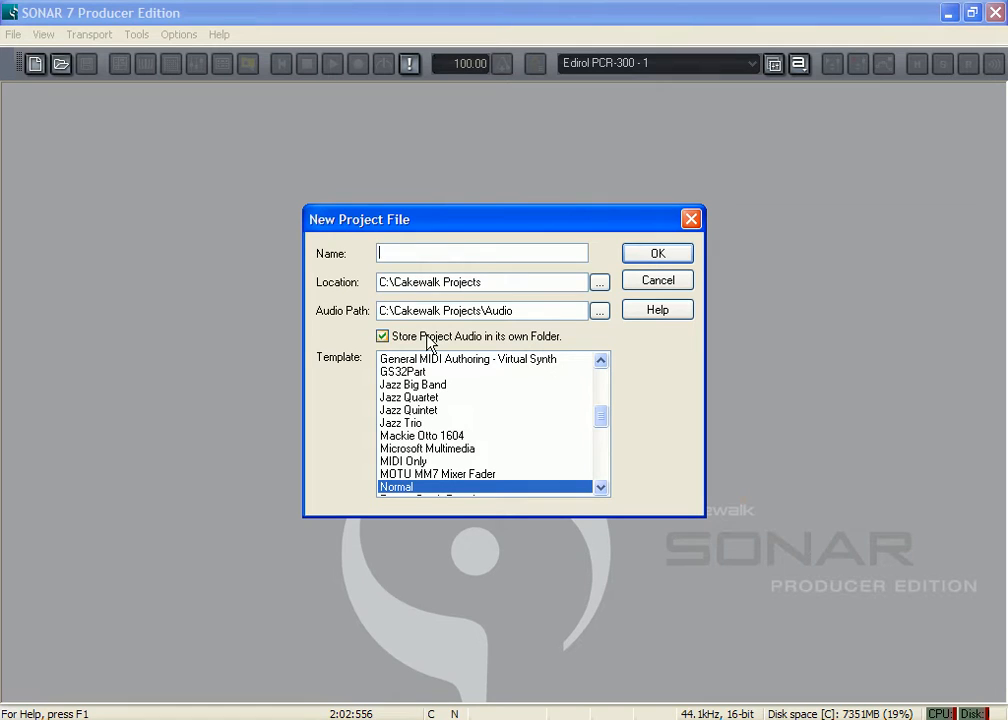
left_click(382, 336)
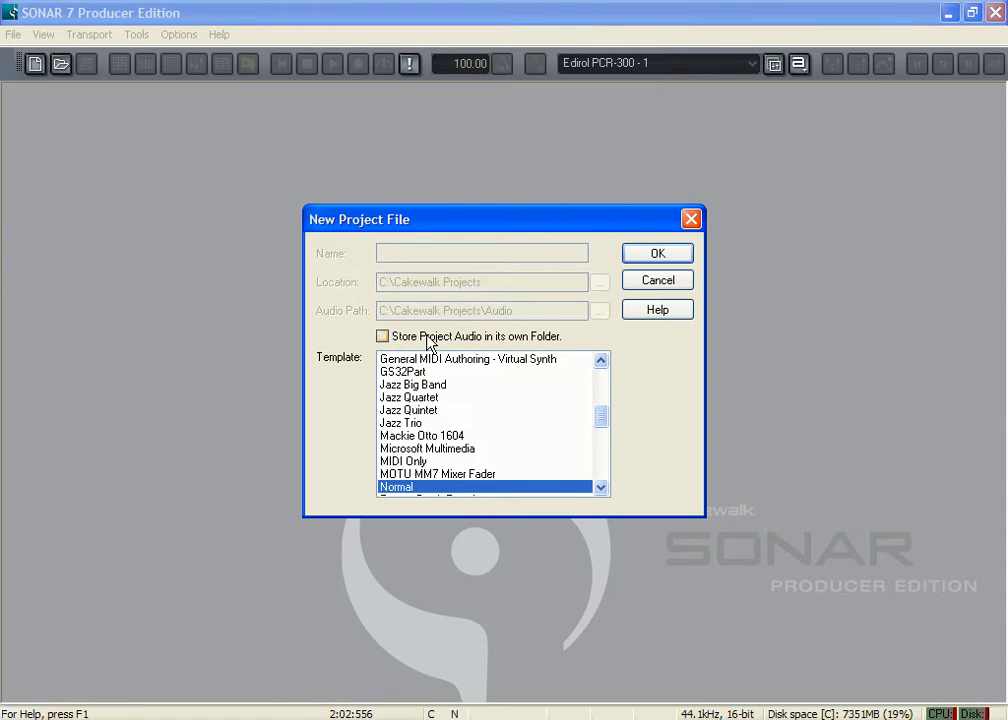
mouse_move(656, 252)
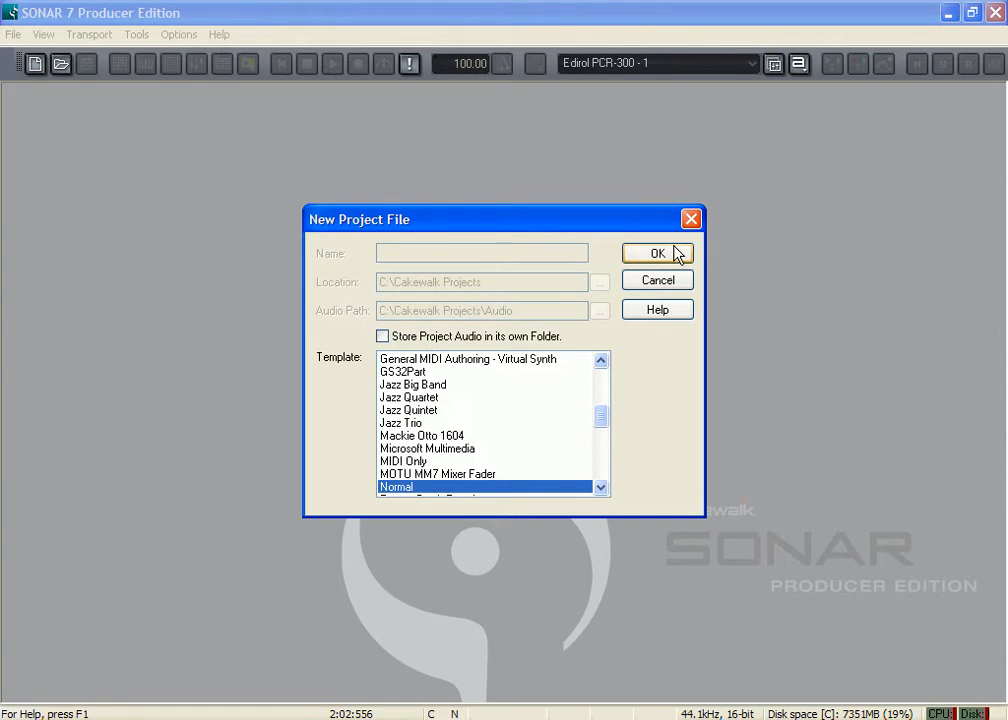
Step: Create the empty project, set tempo to 90, stop and rewind, and check Views for Synth Rack
left_click(656, 252)
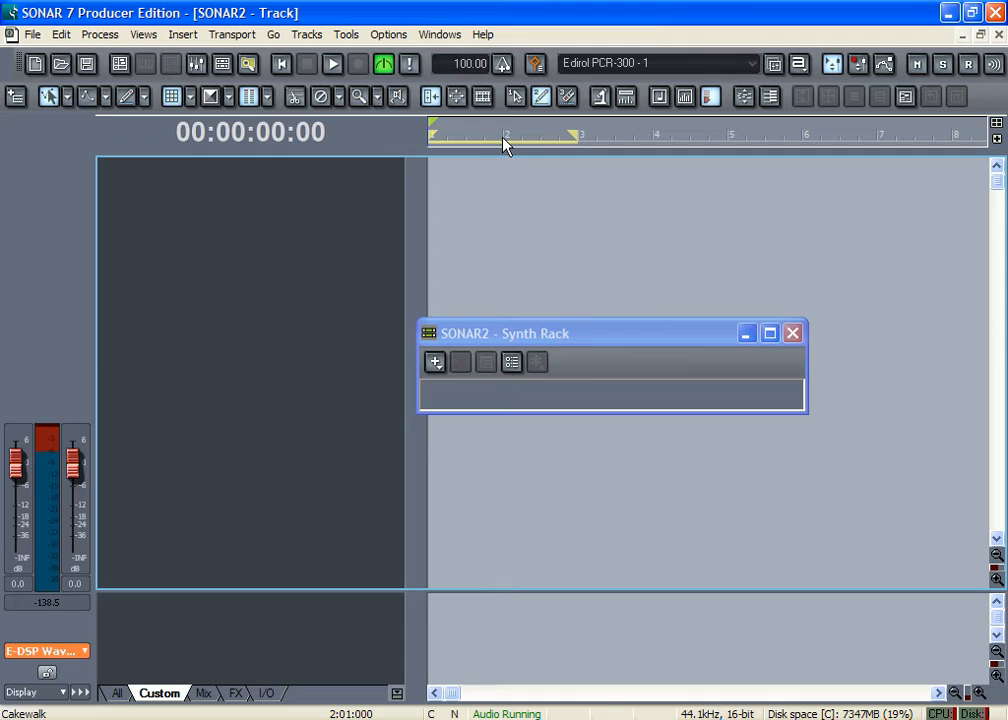
left_click(332, 62)
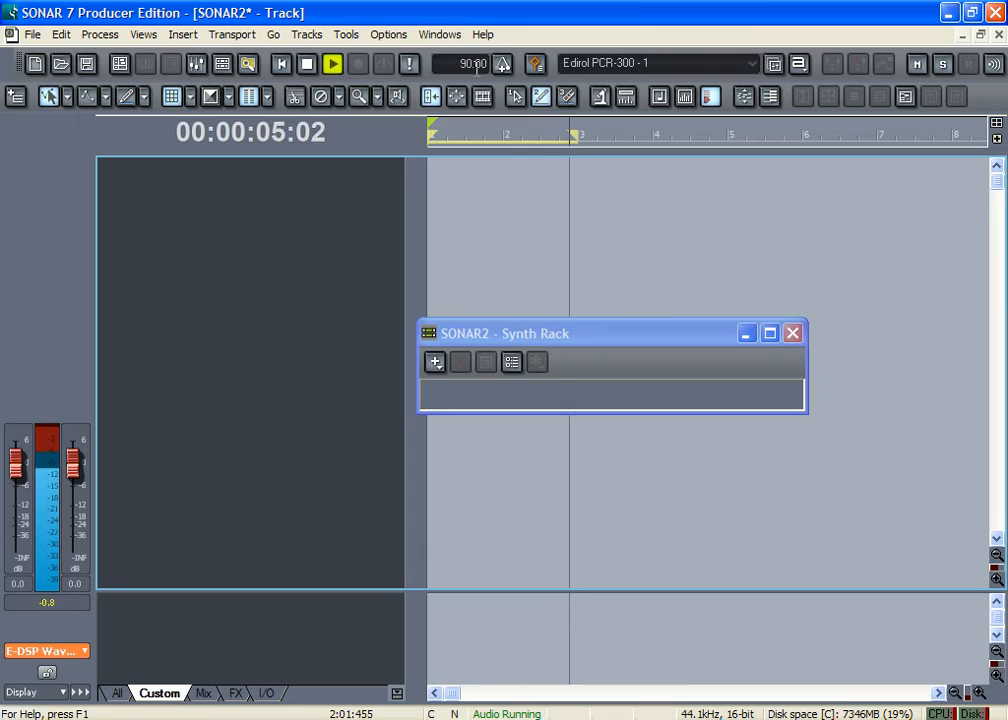
left_click(280, 62)
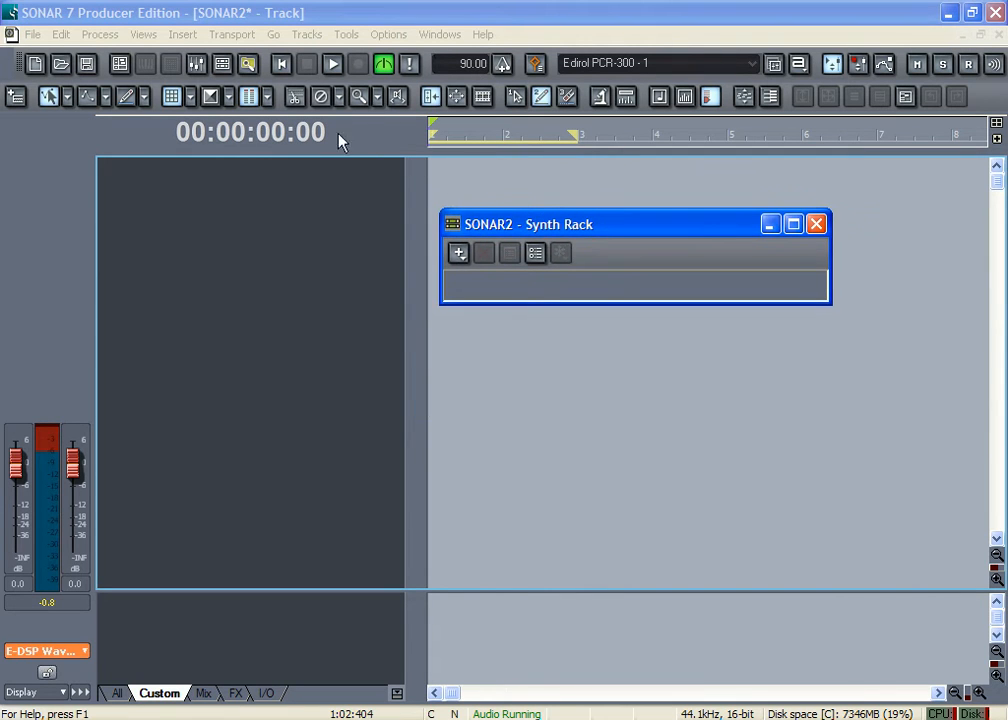
mouse_move(222, 62)
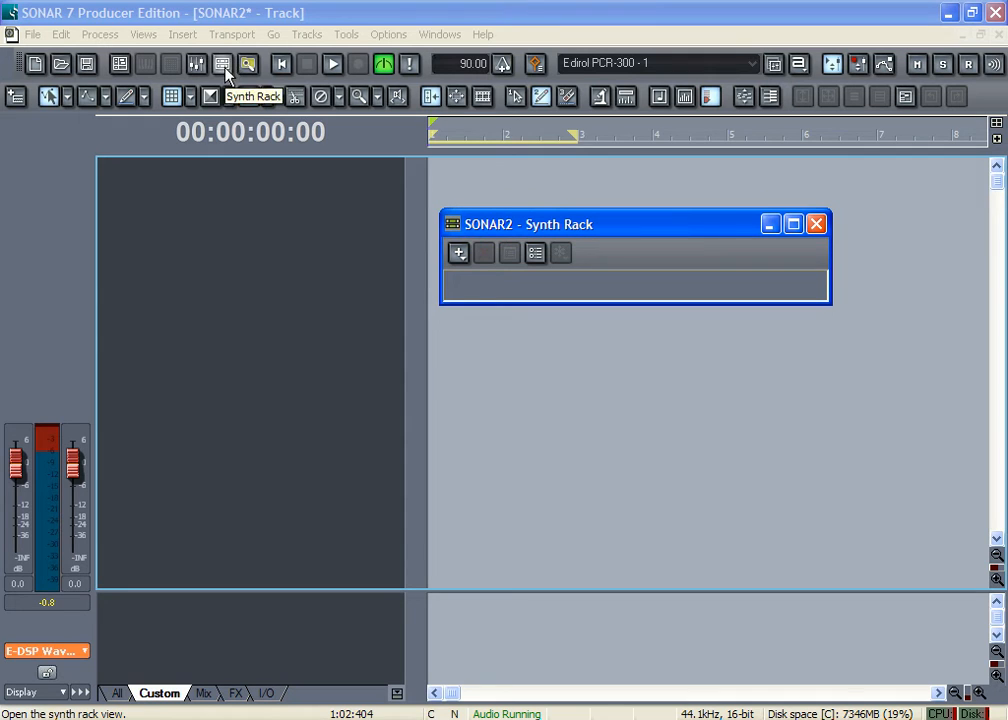
mouse_move(276, 32)
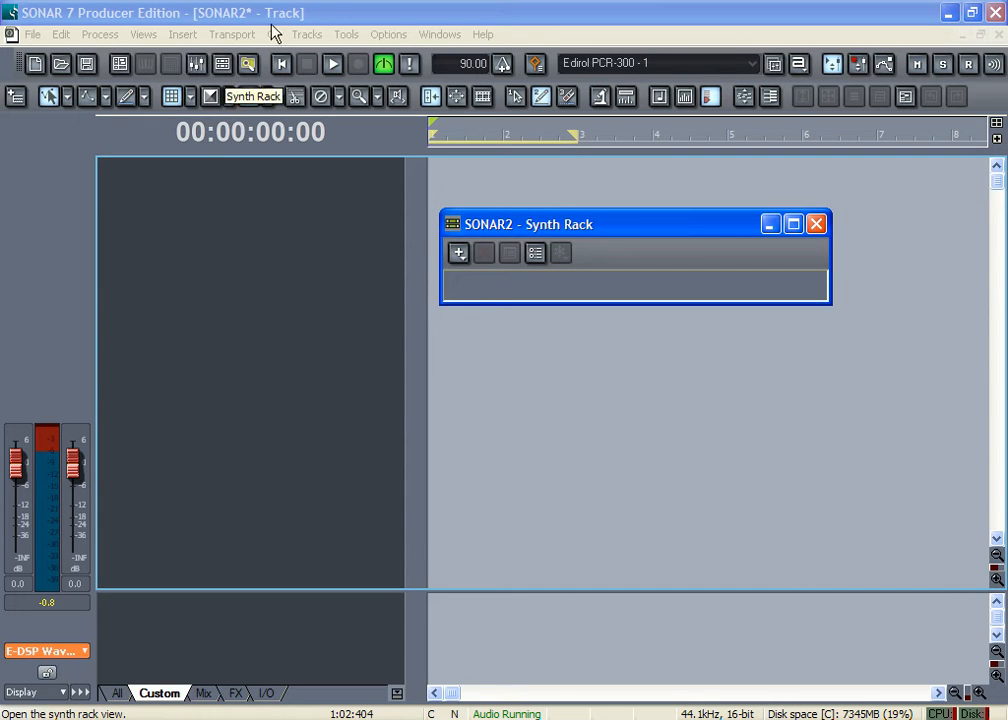
left_click(144, 34)
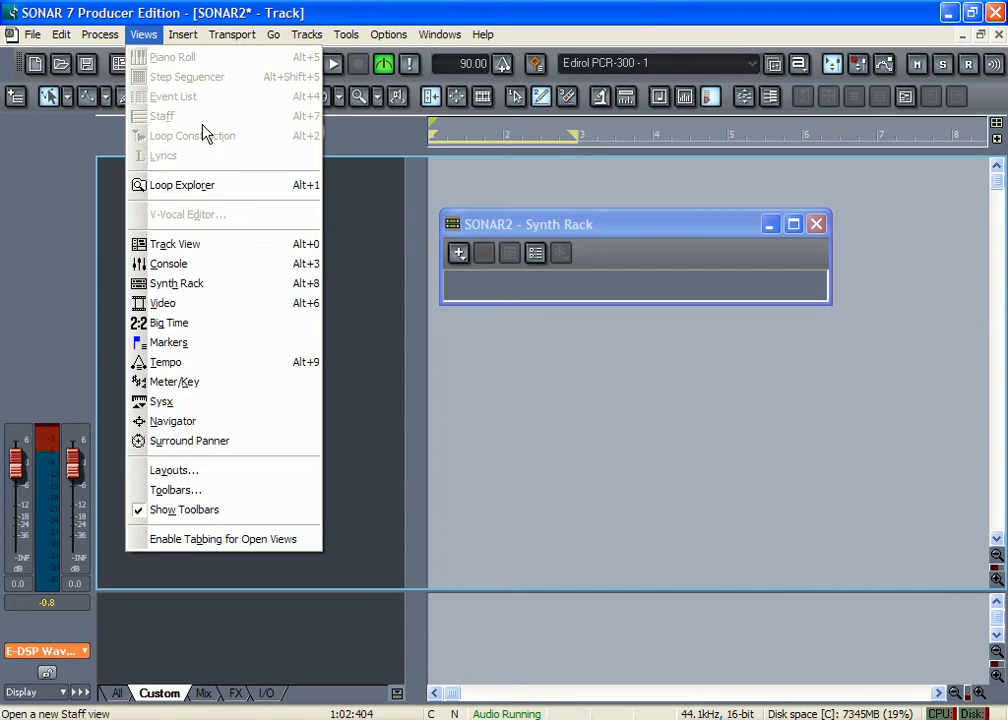
mouse_move(176, 284)
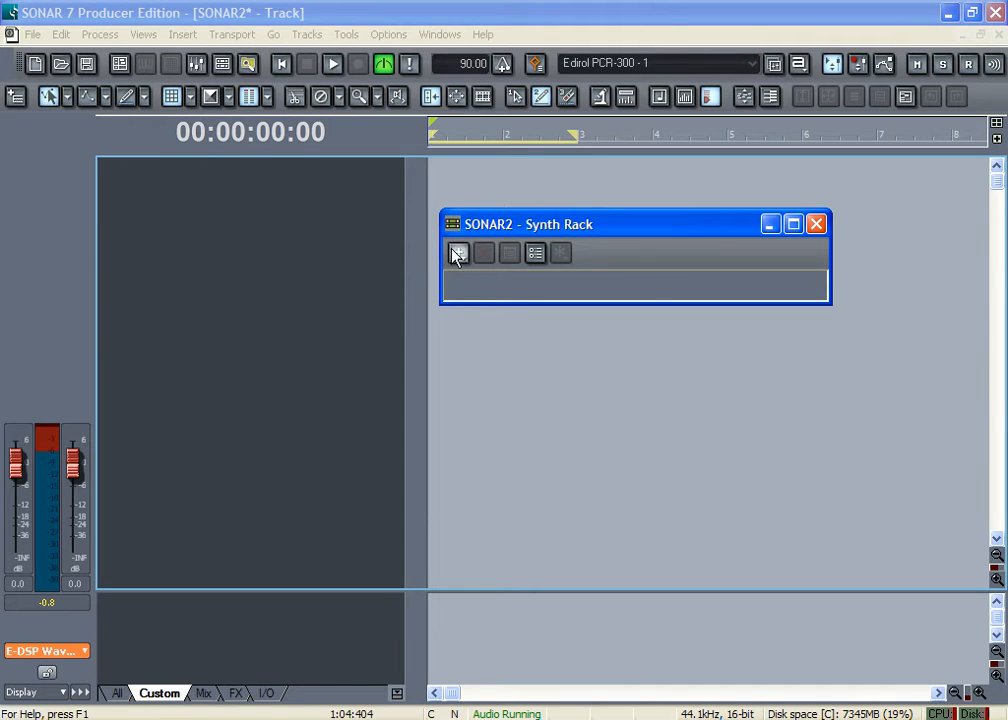
Step: Insert a PSYN II soft synth from the Synth Rack, accepting default track options, and put its windows away
left_click(456, 252)
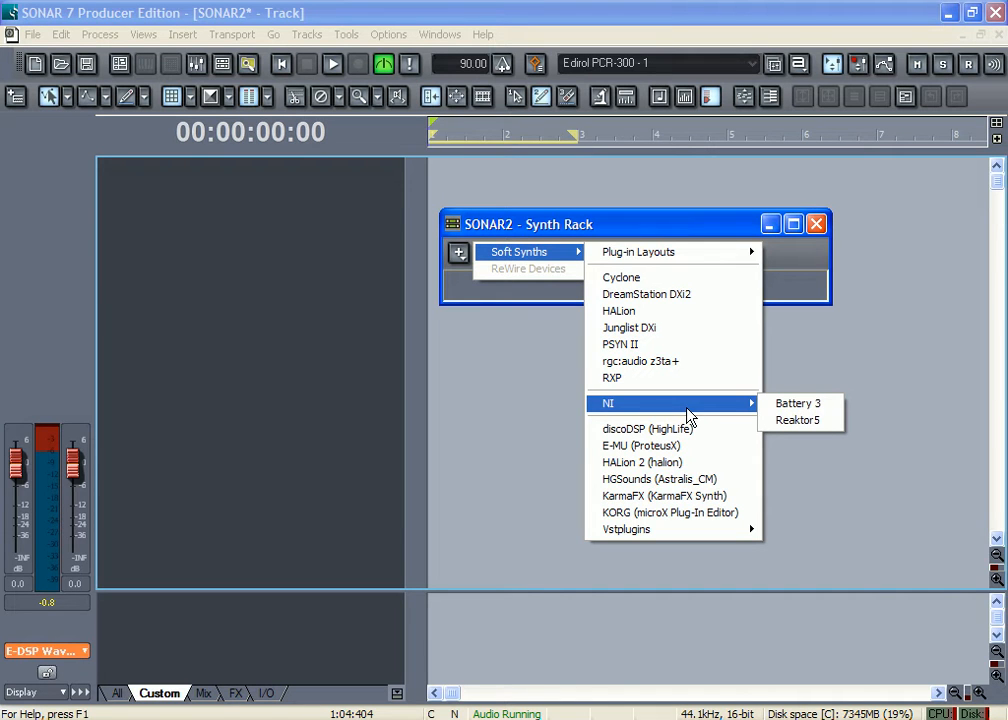
mouse_move(688, 328)
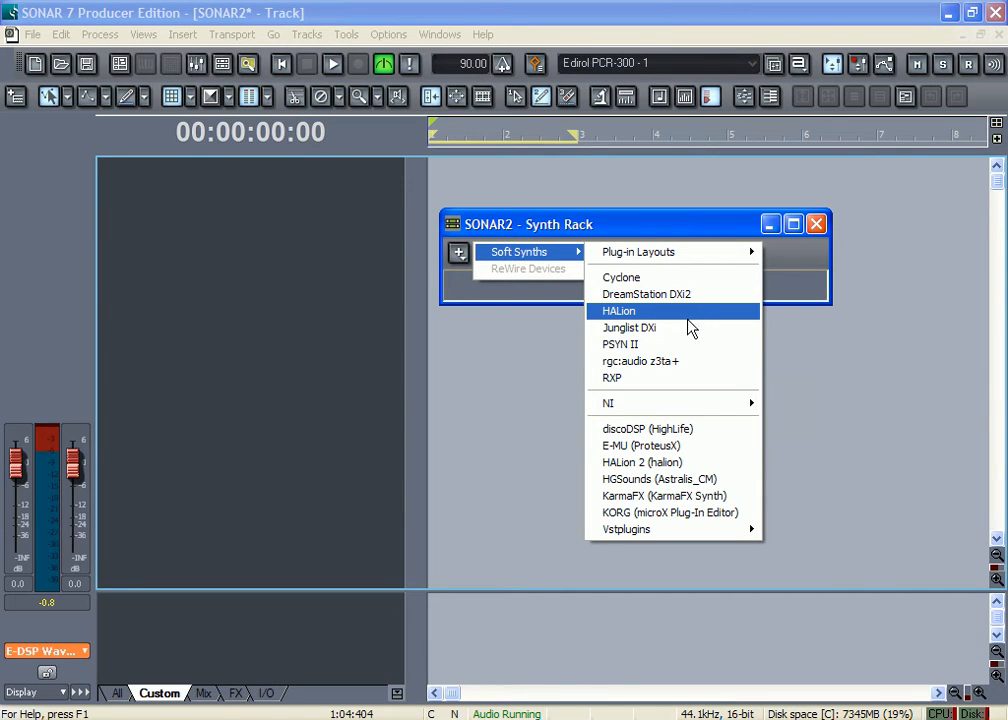
mouse_move(680, 328)
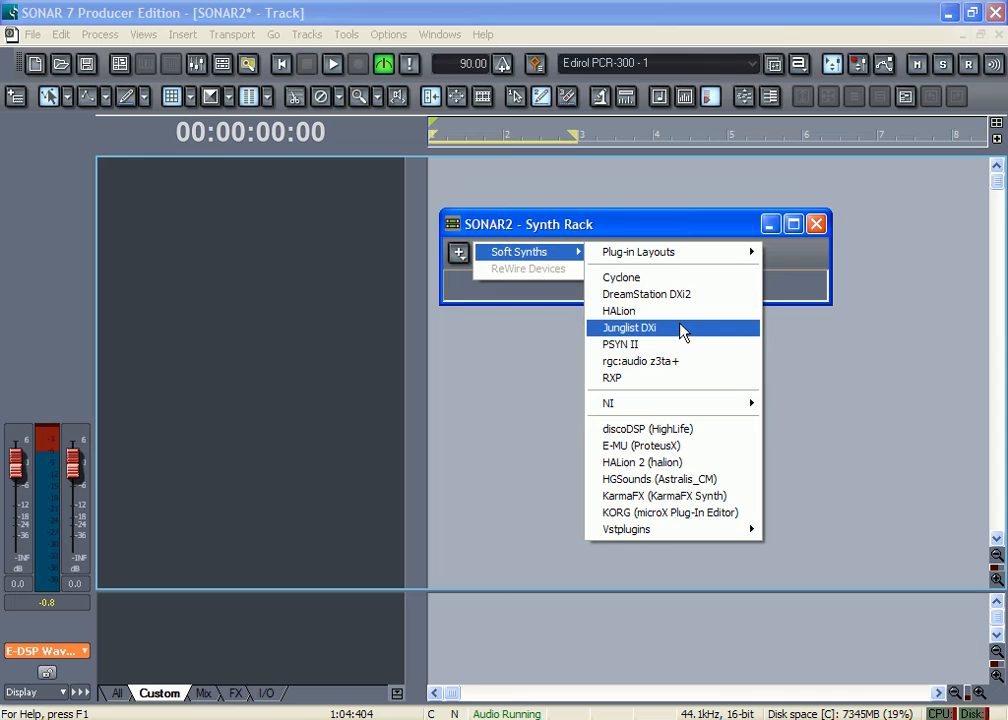
left_click(630, 328)
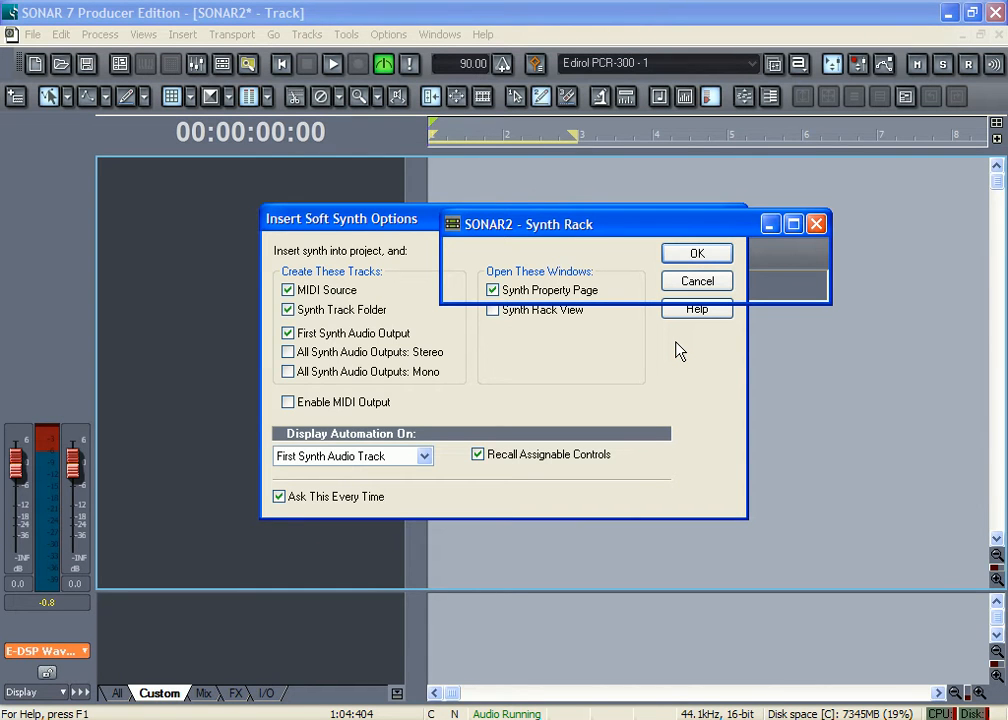
left_click(696, 252)
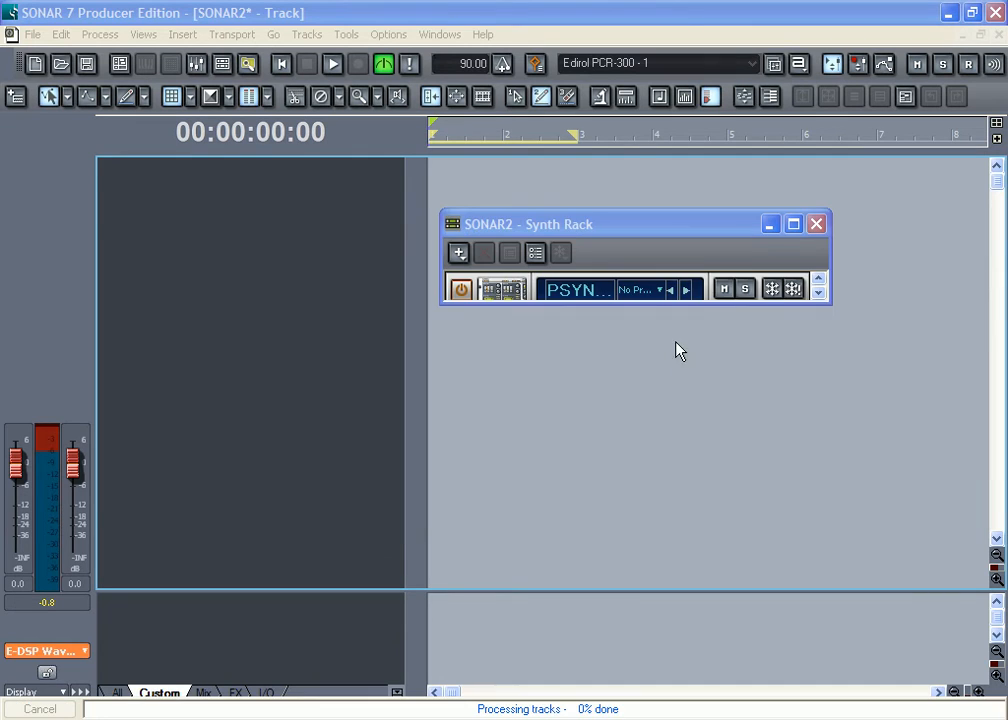
left_click(576, 288)
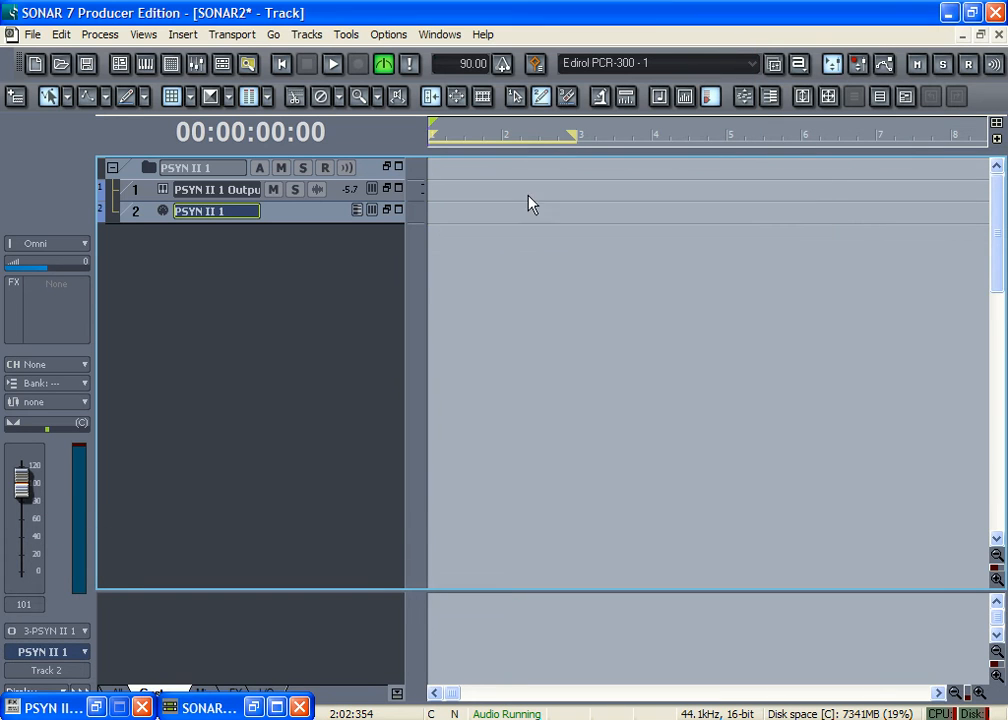
Step: Expand the PSYN II 1 MIDI track and arm it for recording, rewinding the transport
left_click(388, 210)
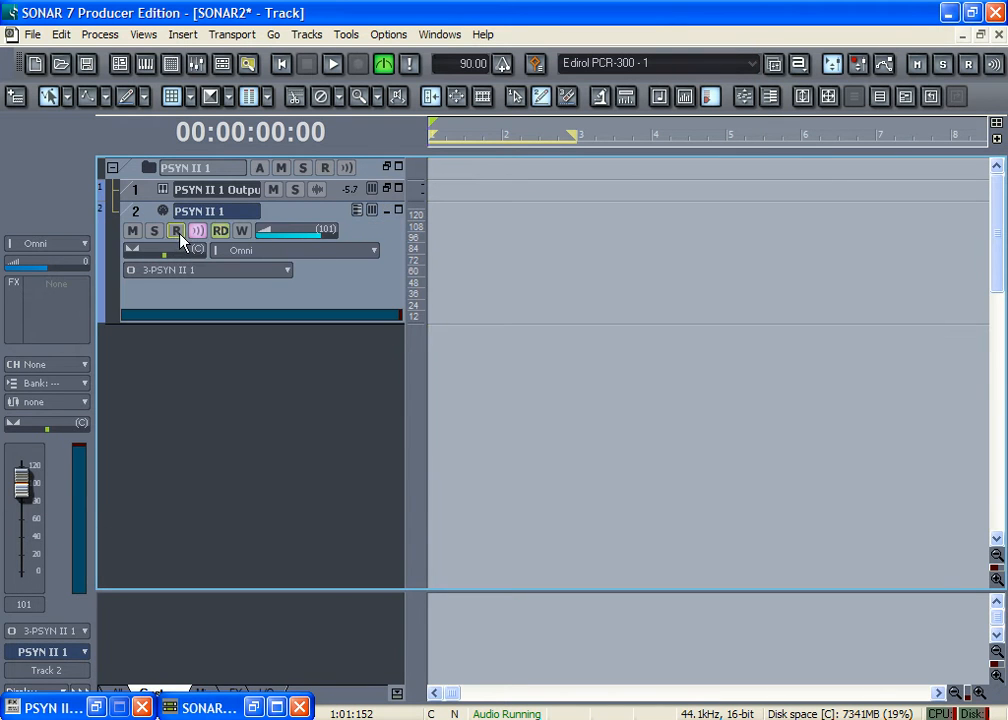
left_click(176, 232)
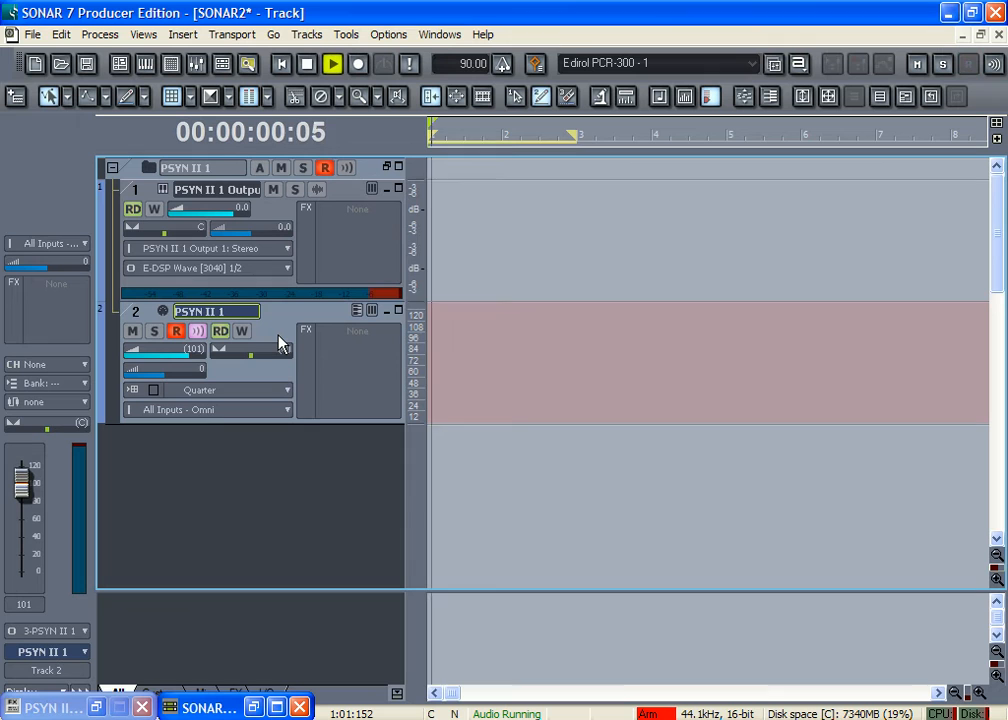
left_click(280, 62)
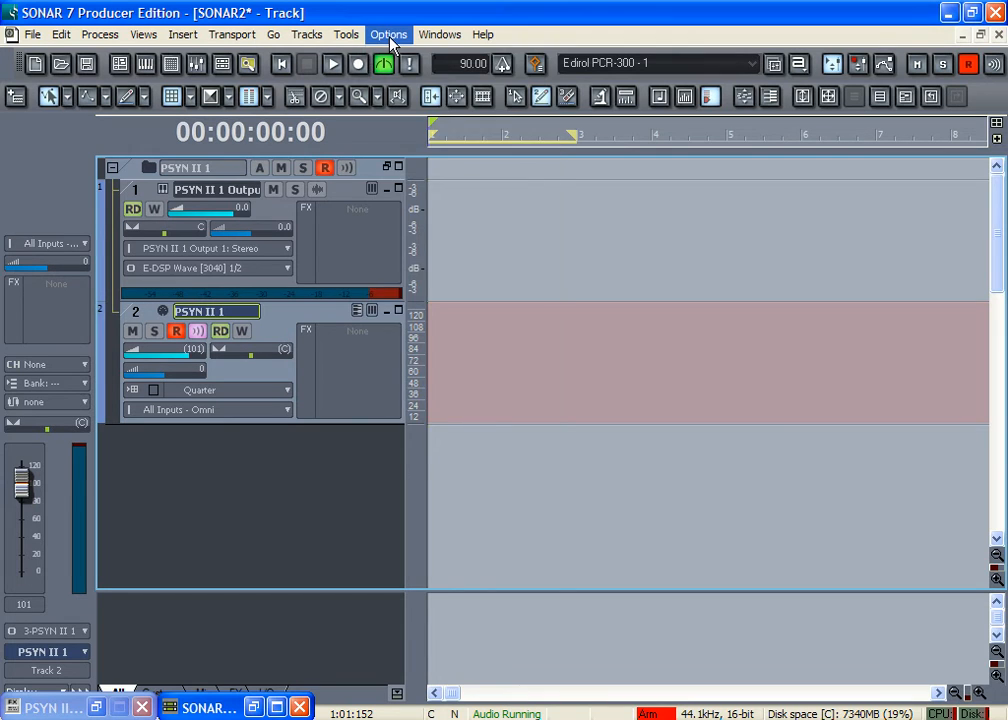
Step: Review the project's metronome options, then start recording a MIDI take on PSYN II 1
left_click(388, 34)
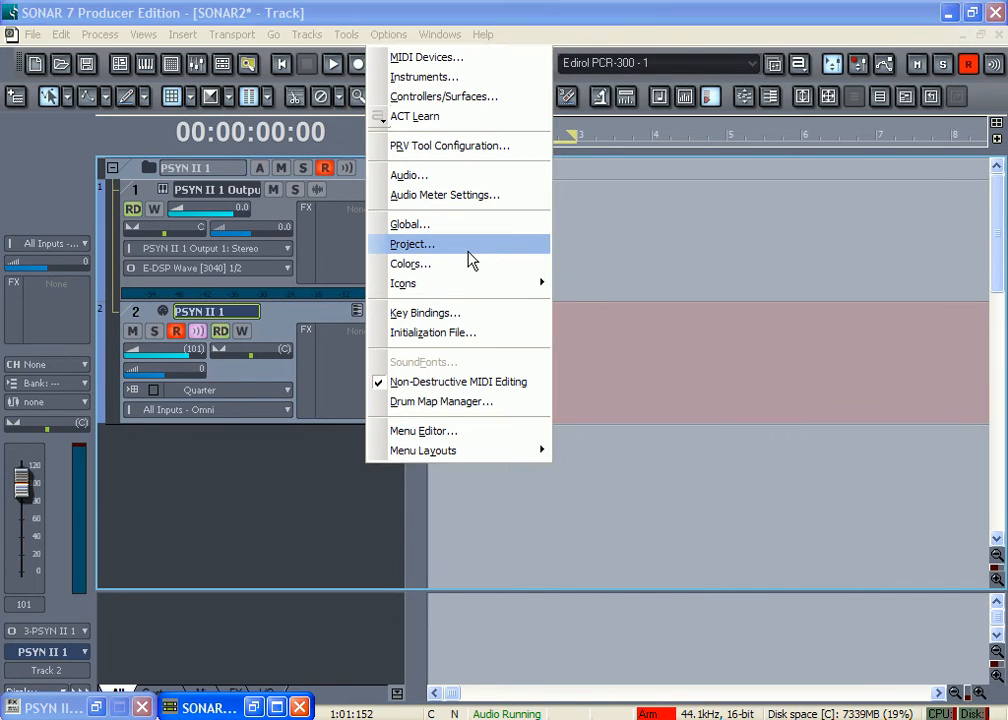
left_click(412, 244)
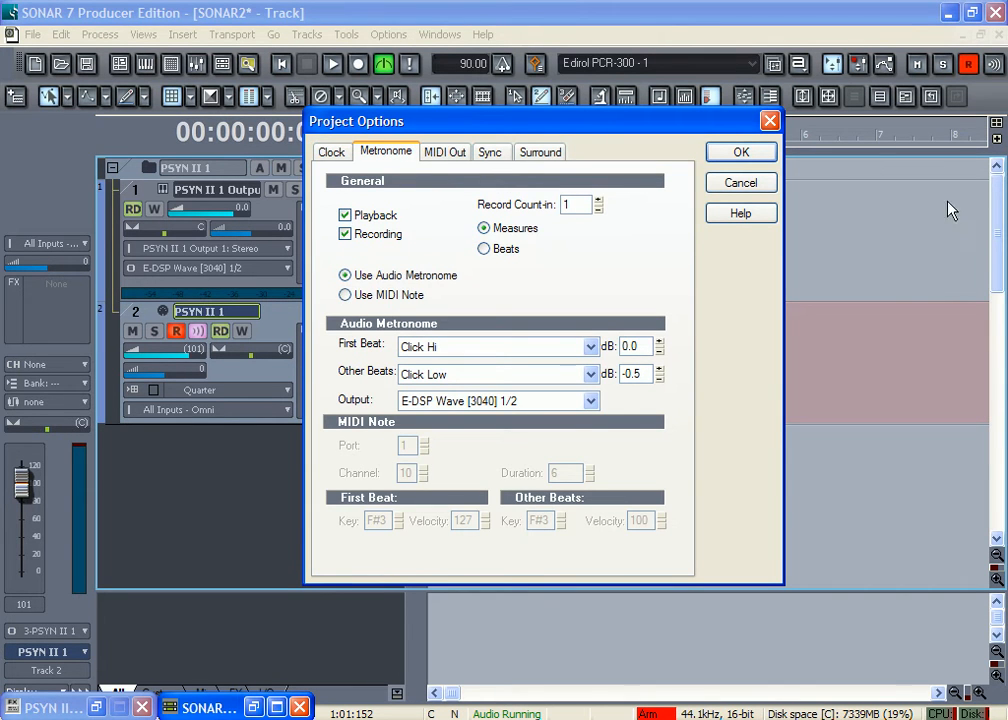
left_click(740, 152)
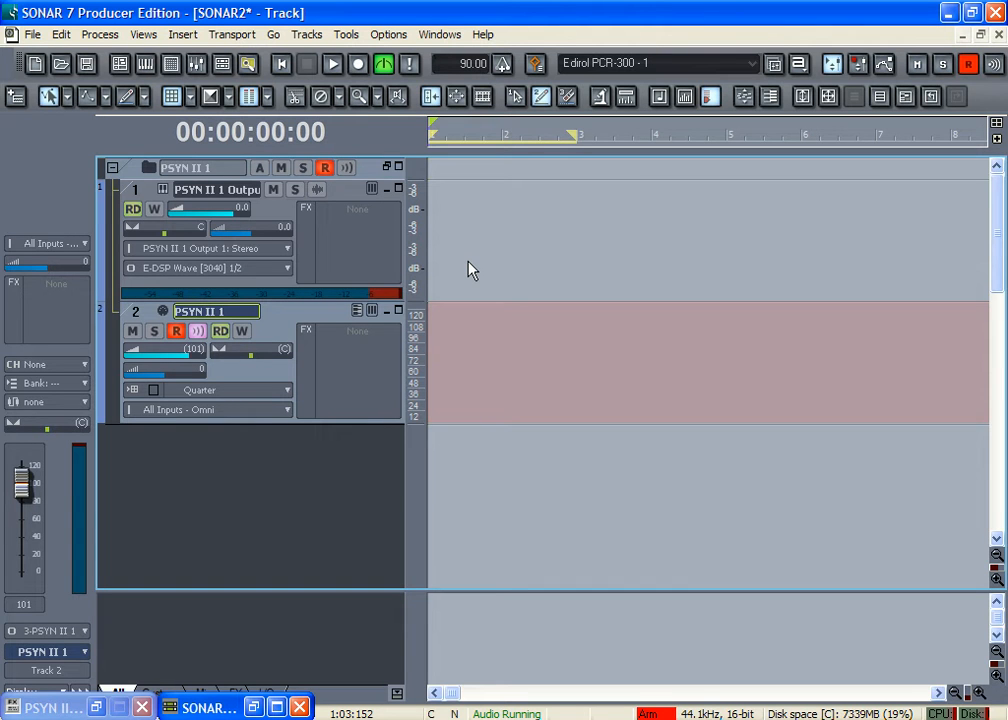
left_click(332, 62)
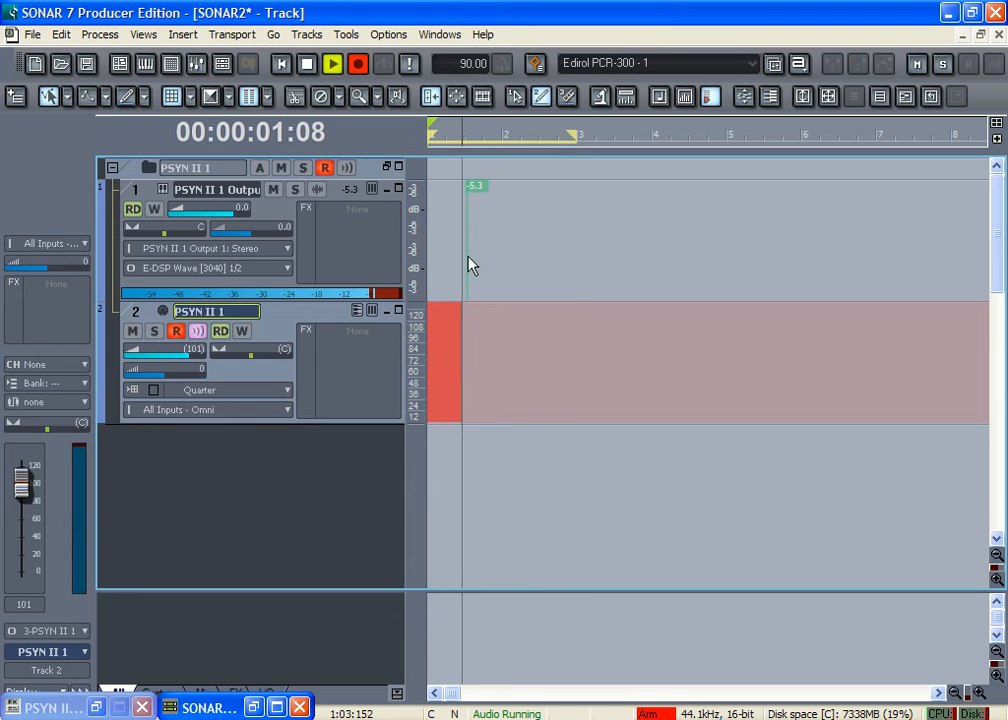
Step: Put a Cakewalk Quantize MIDI effect in the PSYN II 1 track's FX bin and close its window
right_click(356, 332)
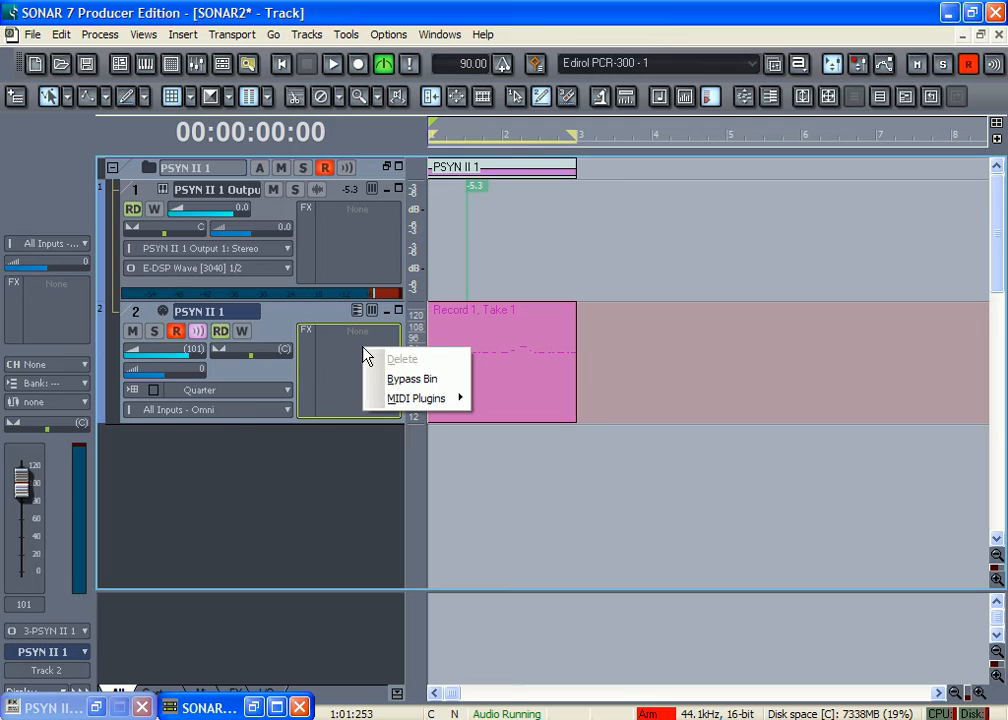
mouse_move(416, 398)
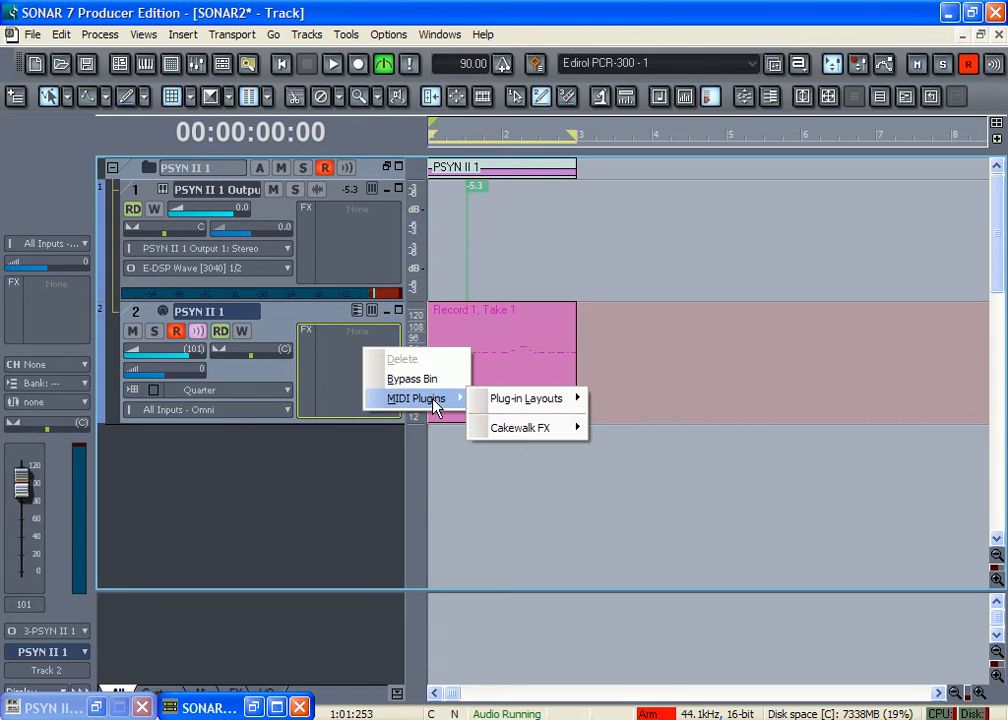
mouse_move(576, 422)
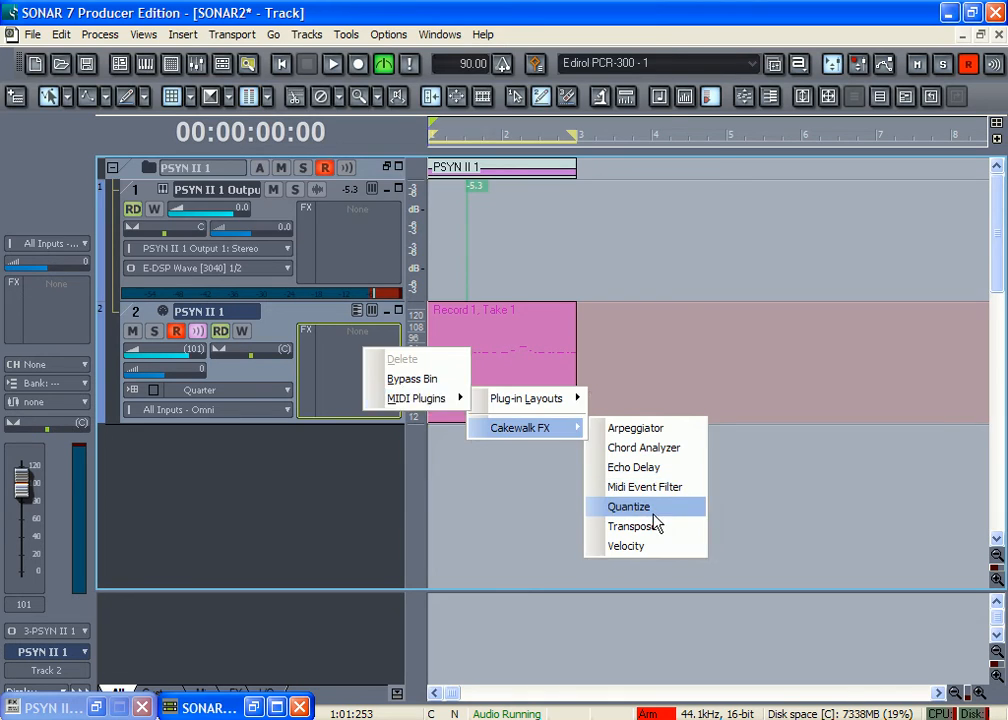
left_click(628, 506)
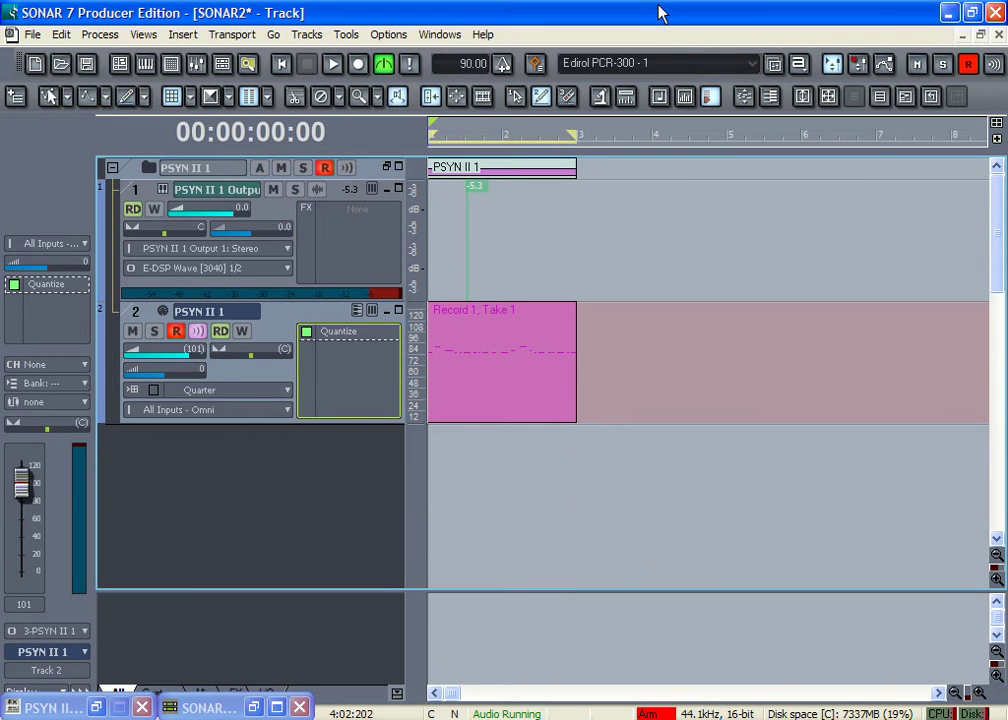
left_click(332, 62)
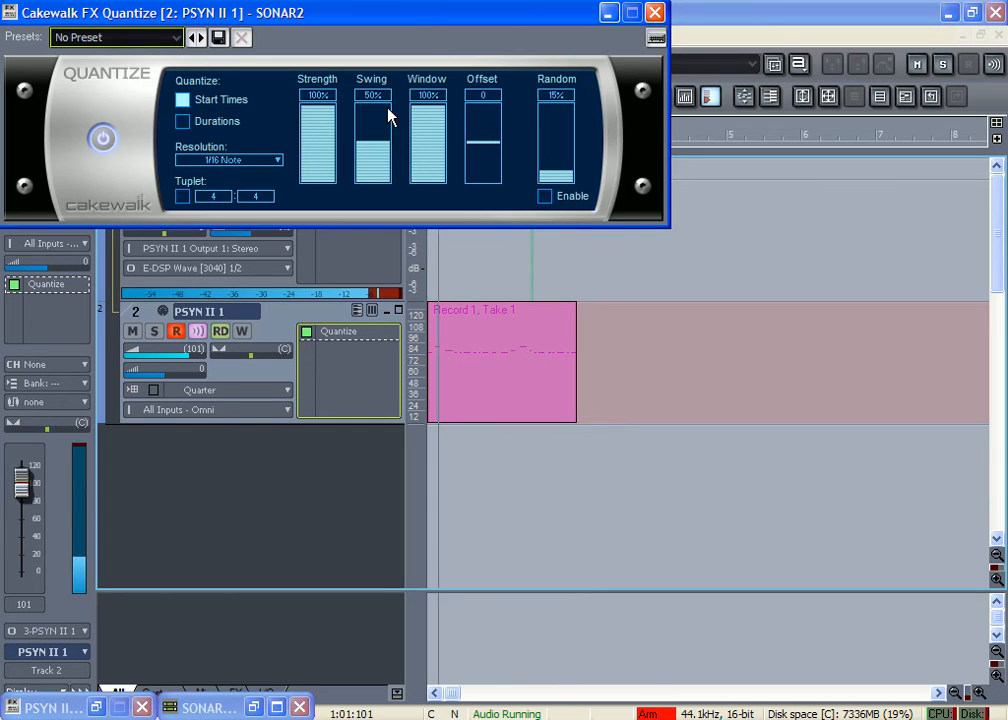
mouse_move(498, 96)
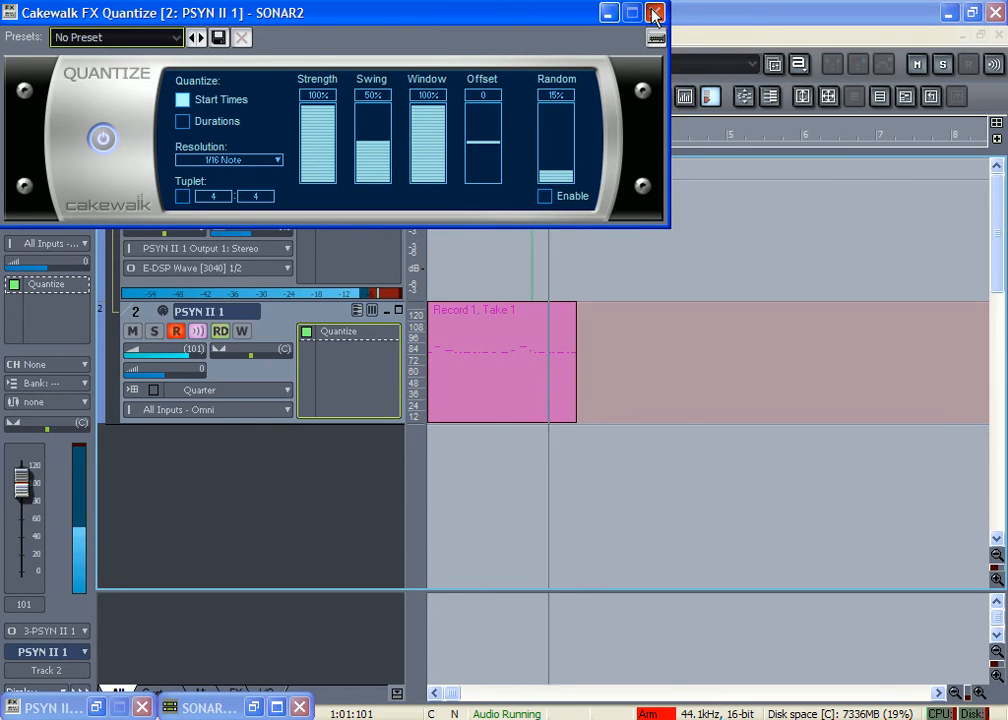
left_click(656, 12)
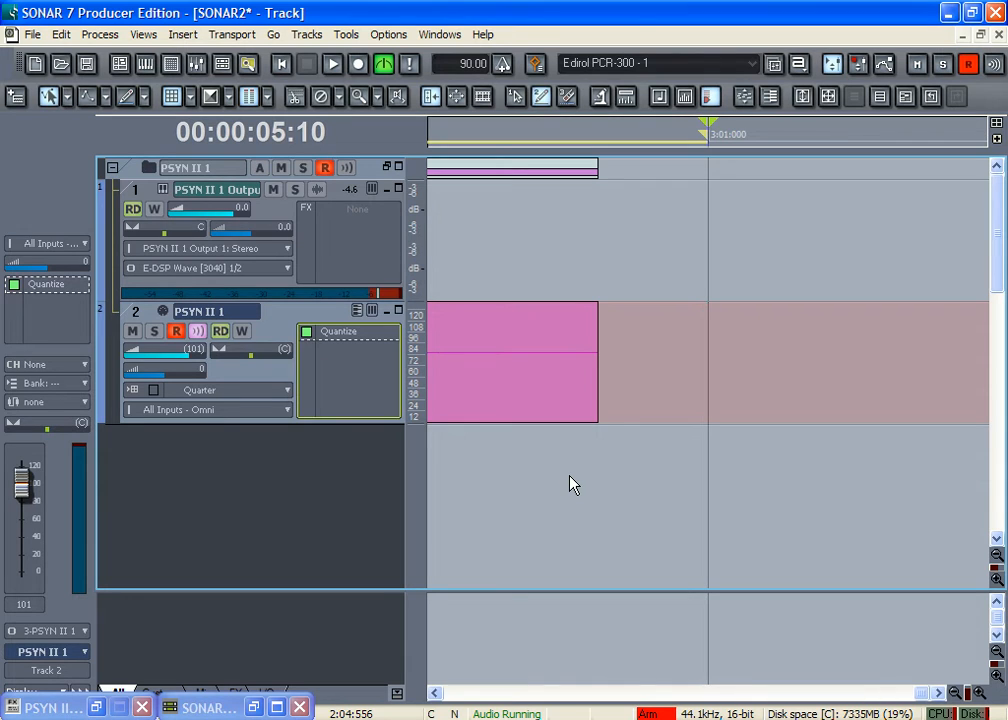
Step: Bounce the entire PSYN II mix to a new audio track via Edit > Bounce to Track(s)
left_click_drag(596, 376, 668, 376)
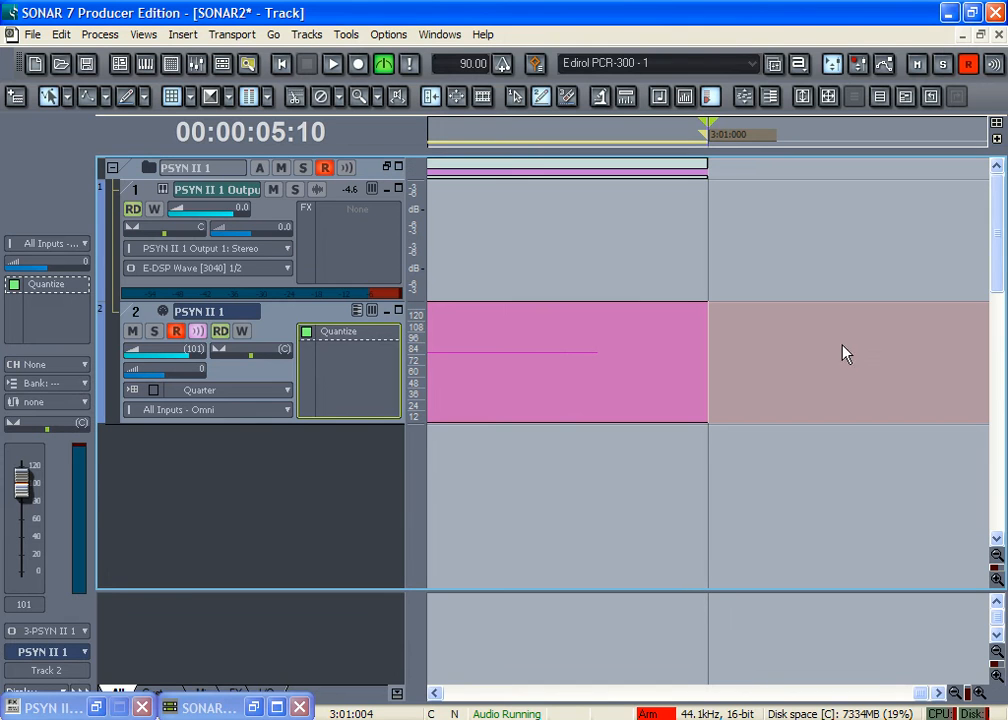
mouse_move(792, 506)
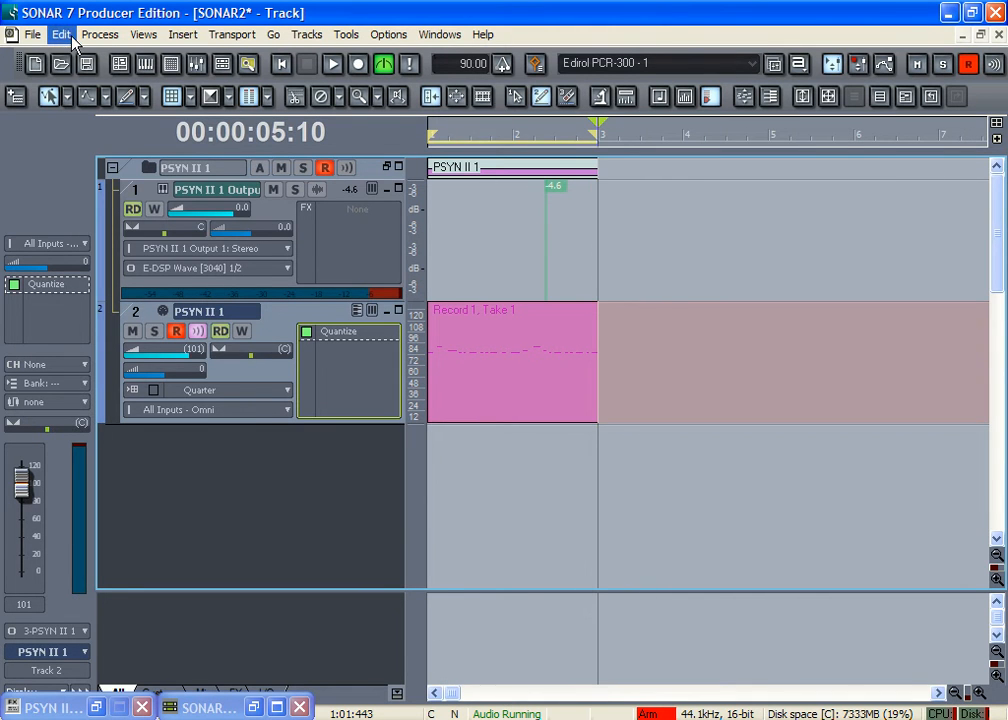
left_click(60, 34)
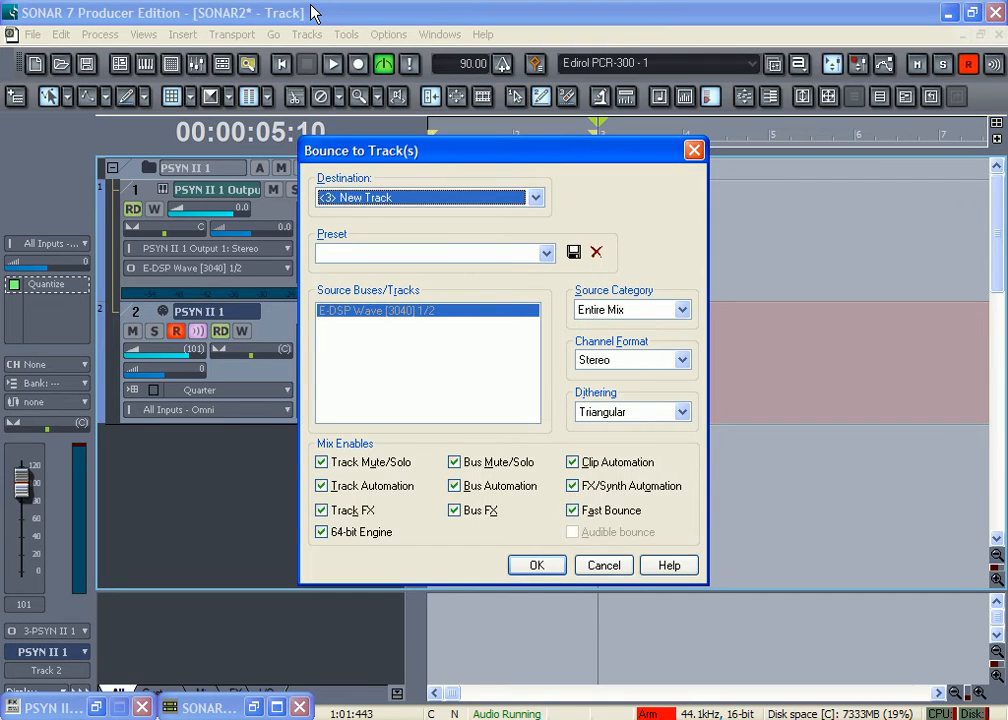
left_click(536, 564)
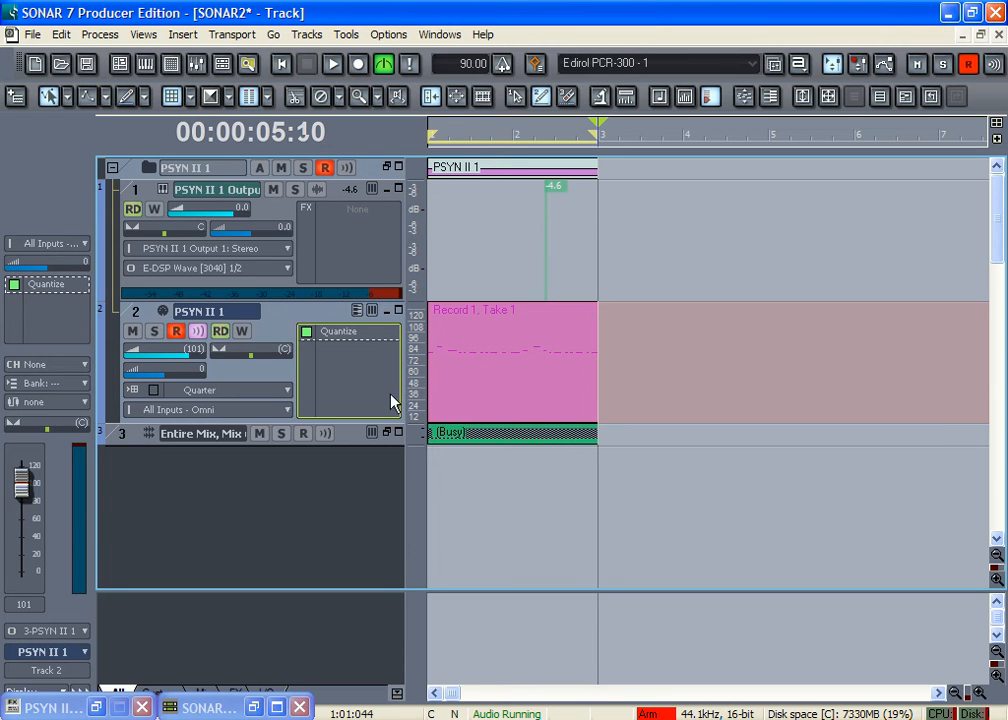
left_click(396, 432)
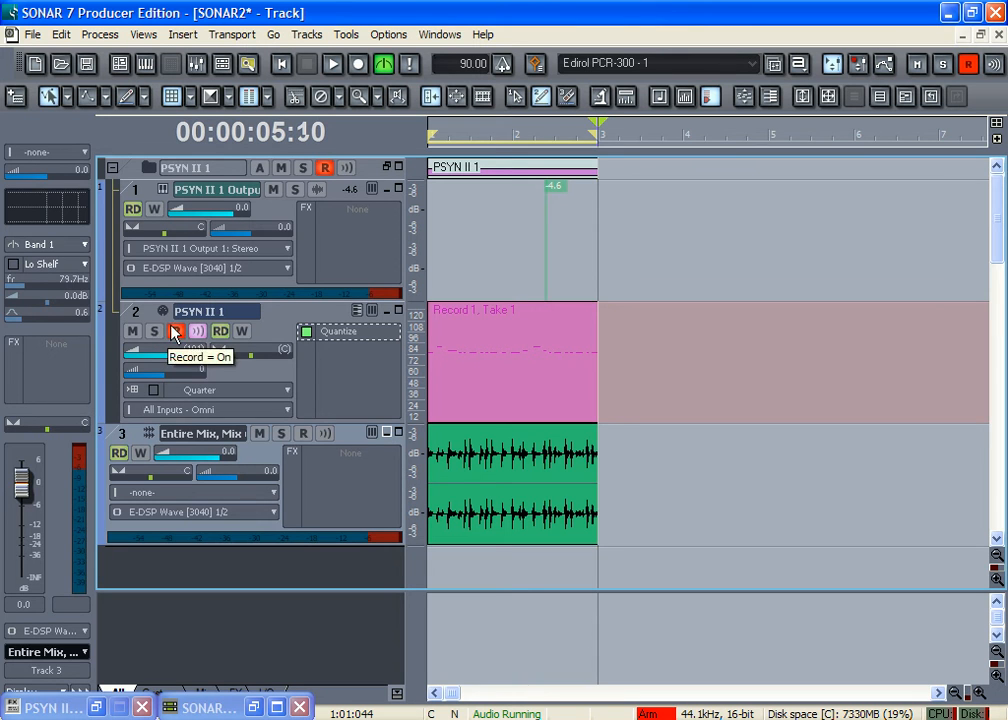
Step: Disarm PSYN II 1, delete the bounced audio track, and insert a new MIDI Track 2 in its place
left_click(176, 330)
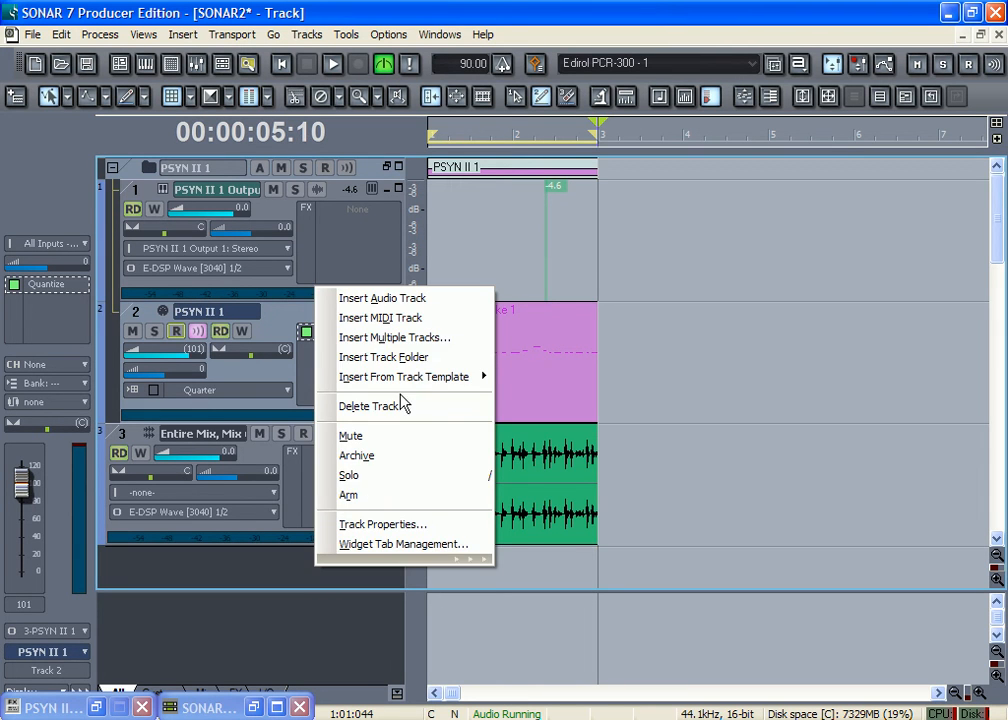
left_click(368, 316)
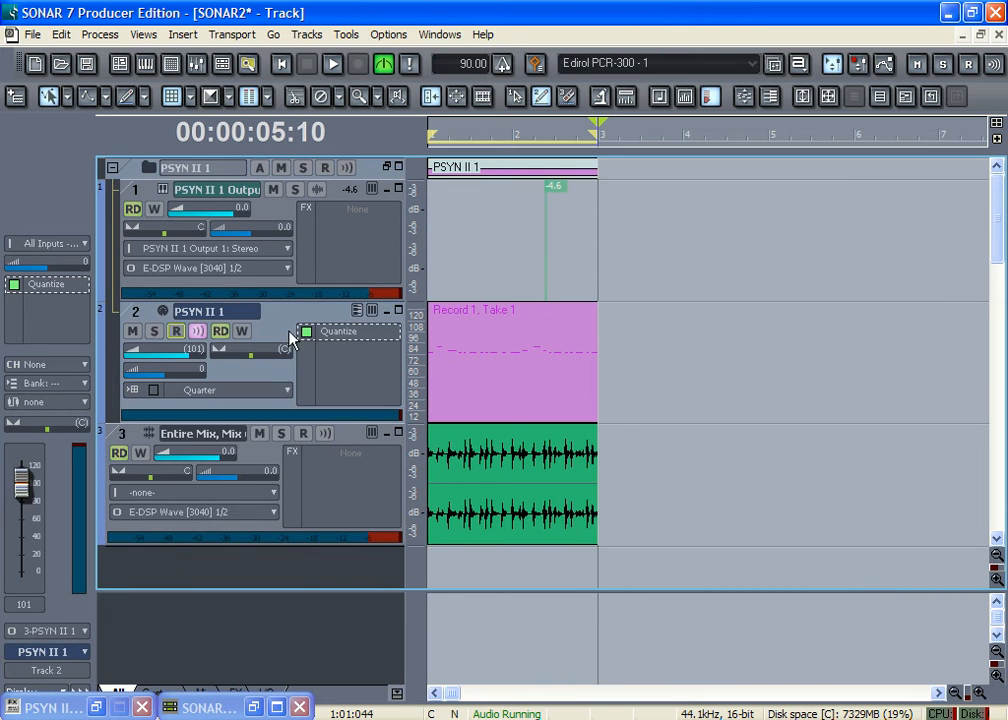
left_click(112, 168)
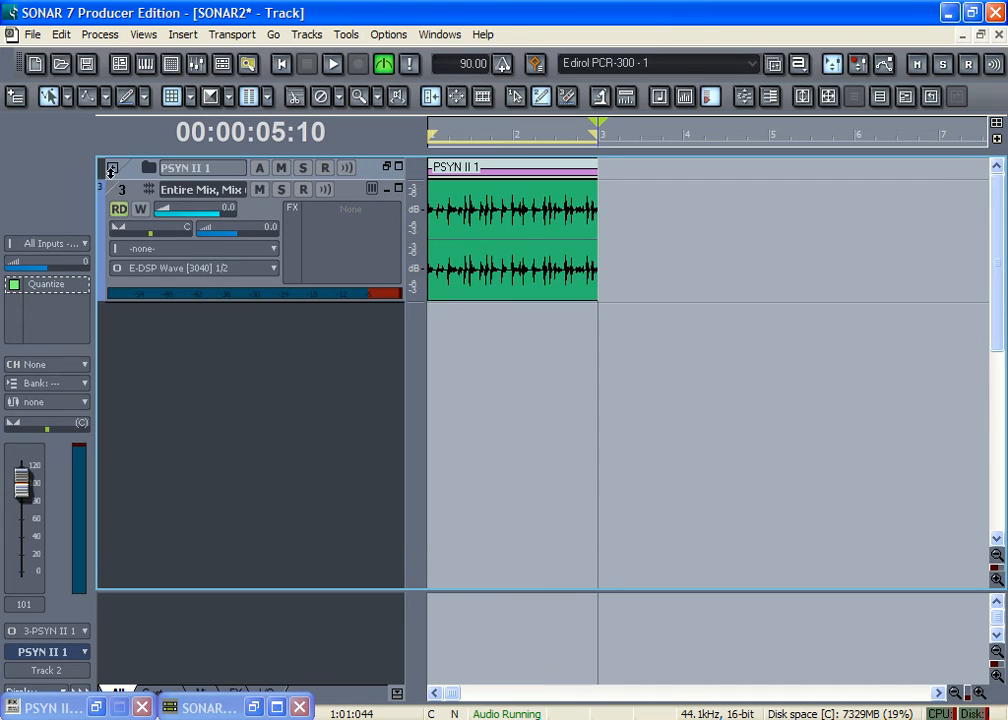
right_click(216, 312)
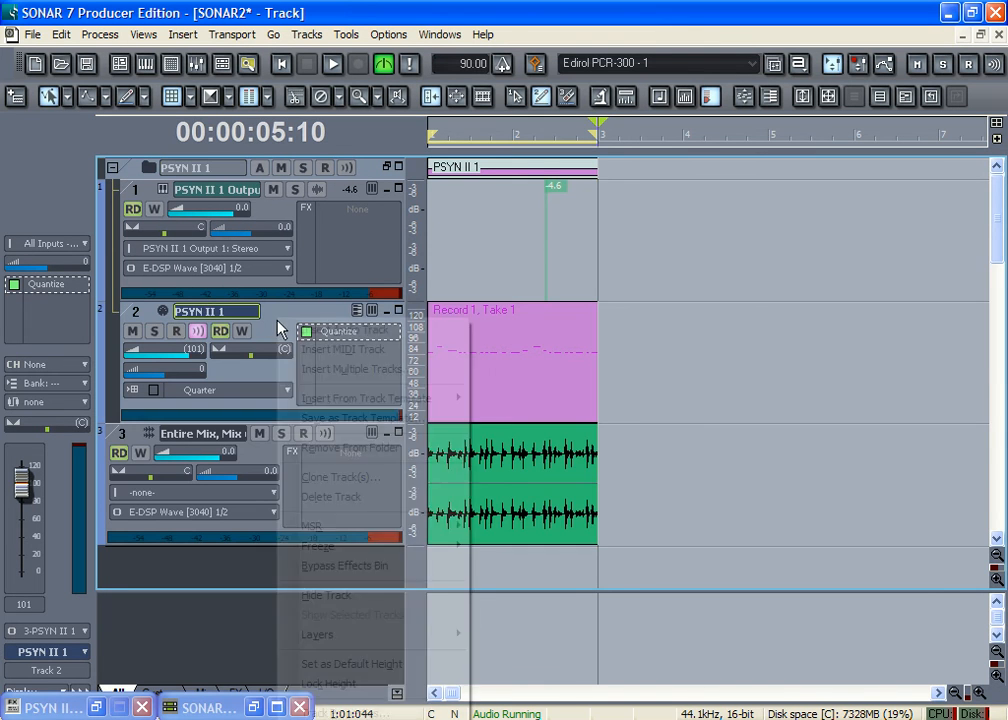
left_click(344, 348)
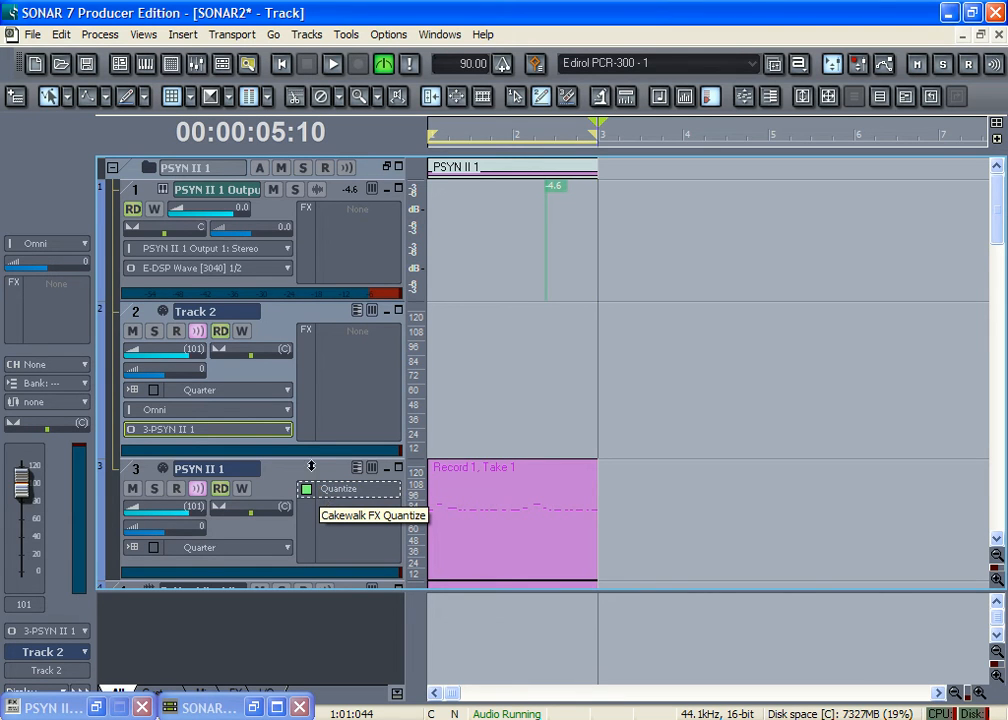
mouse_move(138, 450)
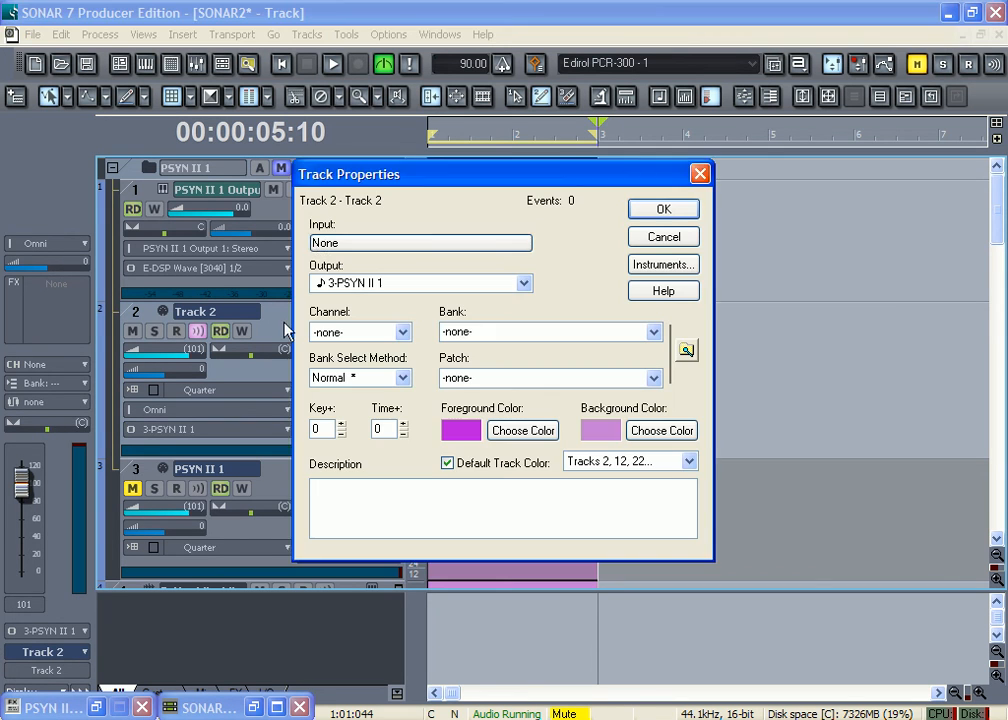
Step: Accept Track 2's properties and keep the original PSYN II 1 take track muted
left_click(662, 208)
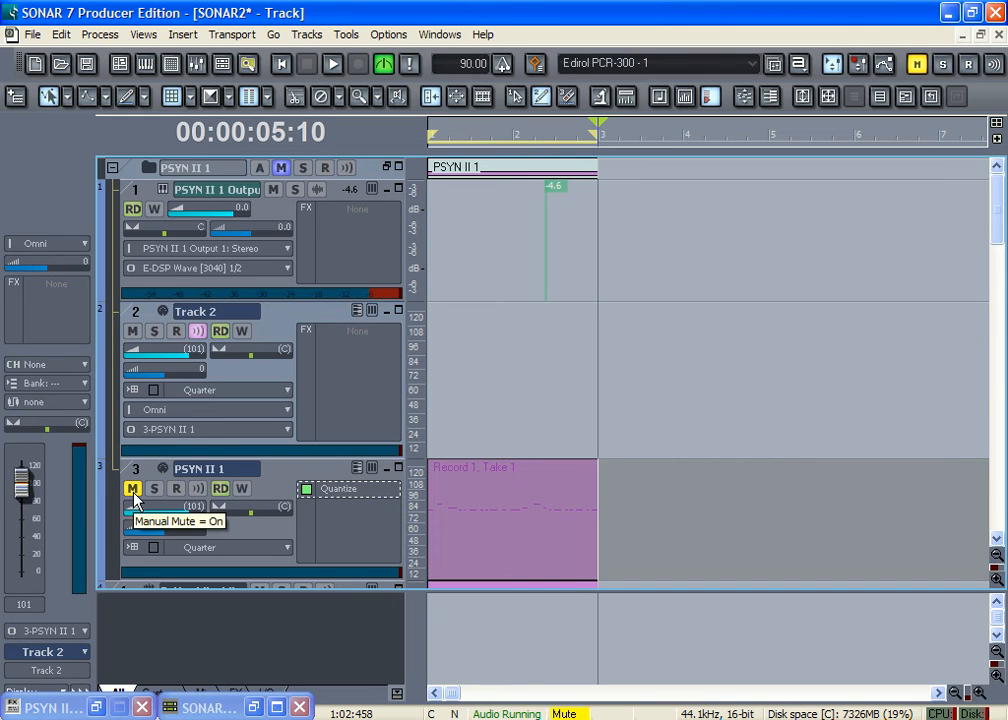
mouse_move(280, 244)
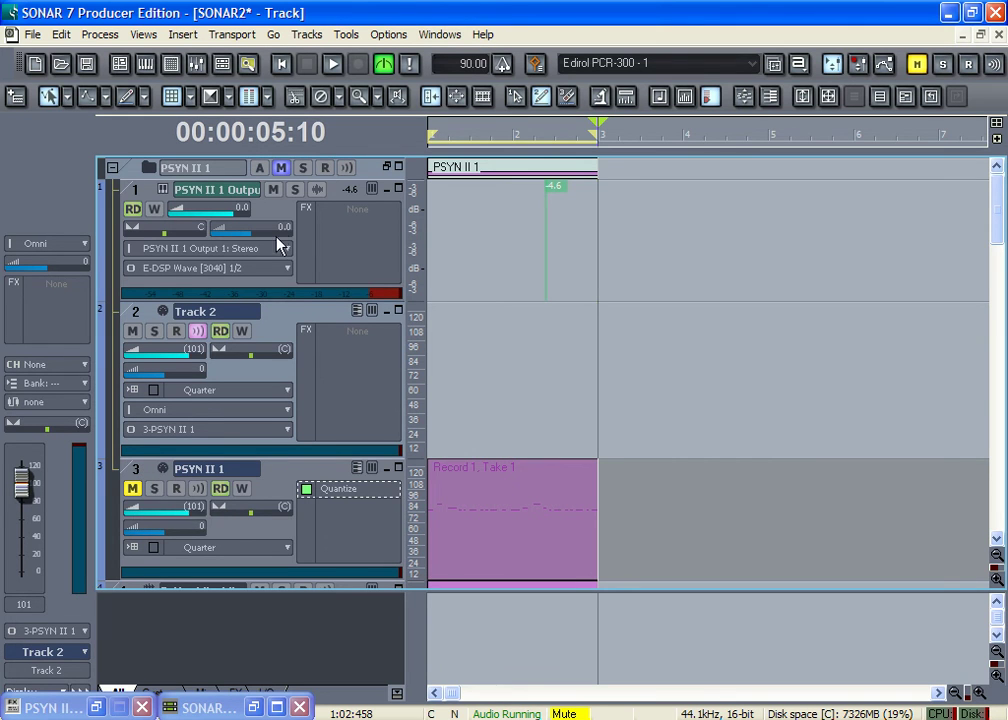
mouse_move(268, 214)
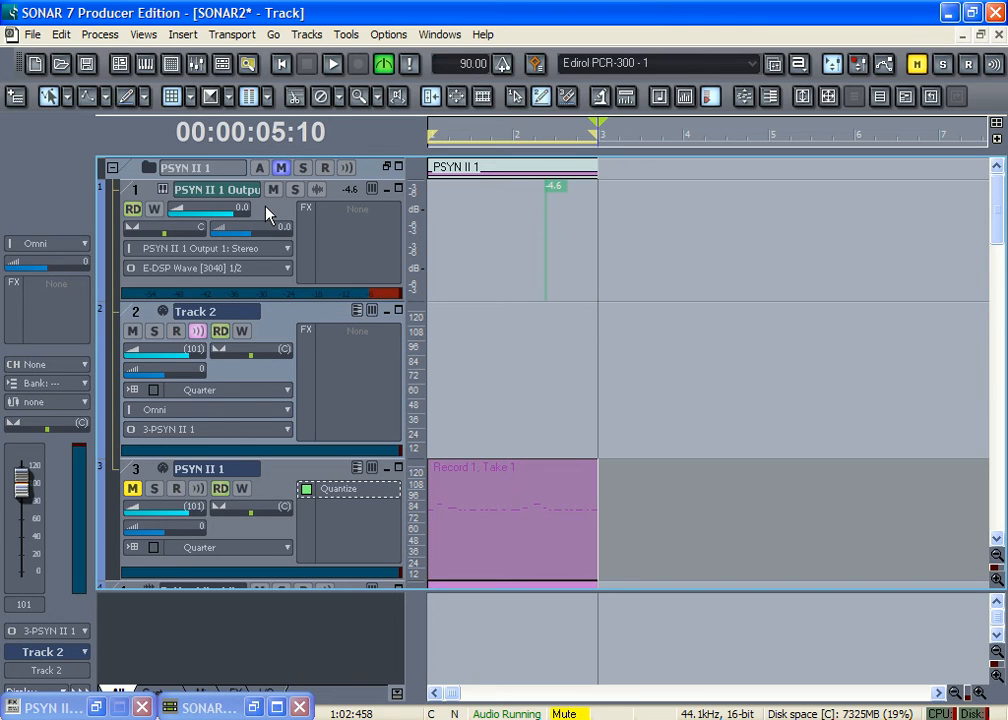
mouse_move(178, 348)
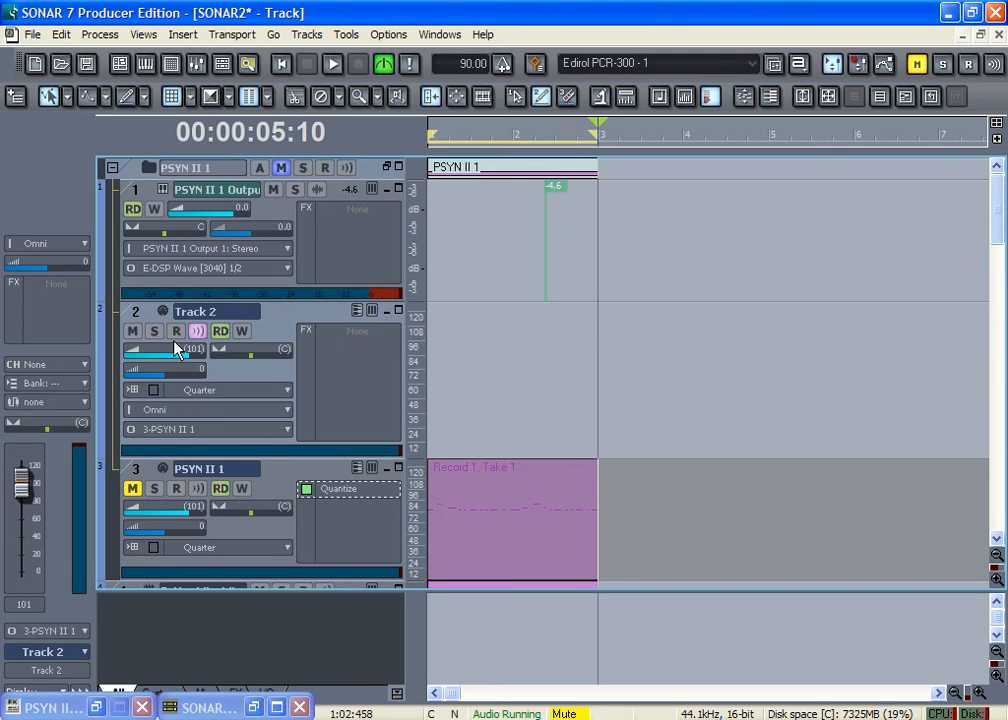
left_click(176, 332)
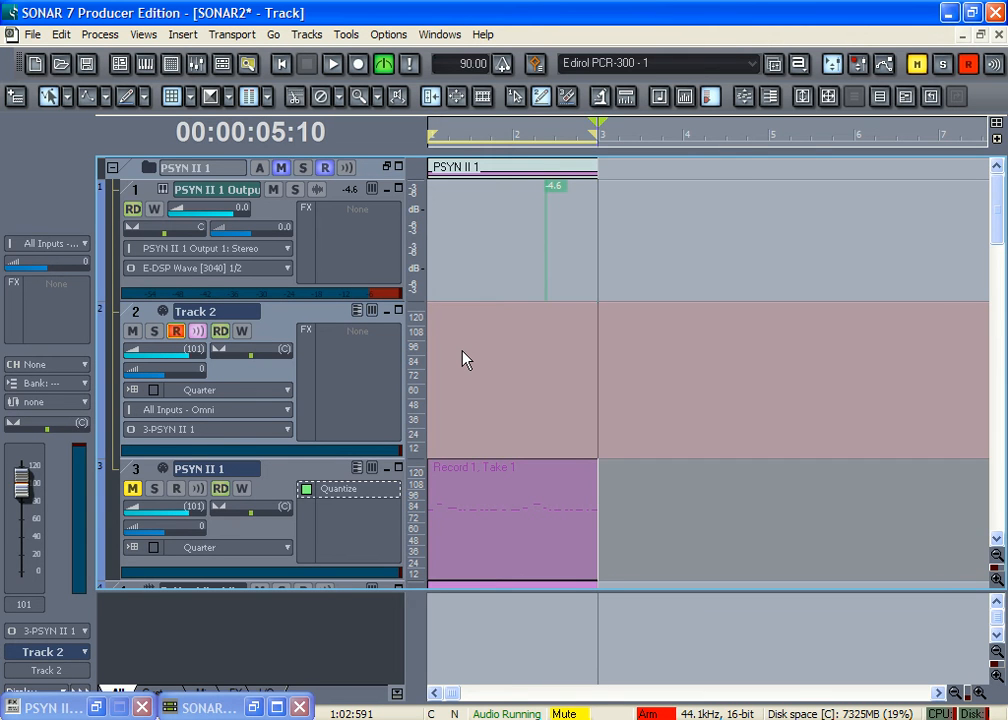
Step: Close the PSYN II panel and record a second MIDI take, Record 2 Take 1, onto Track 2
left_click(332, 62)
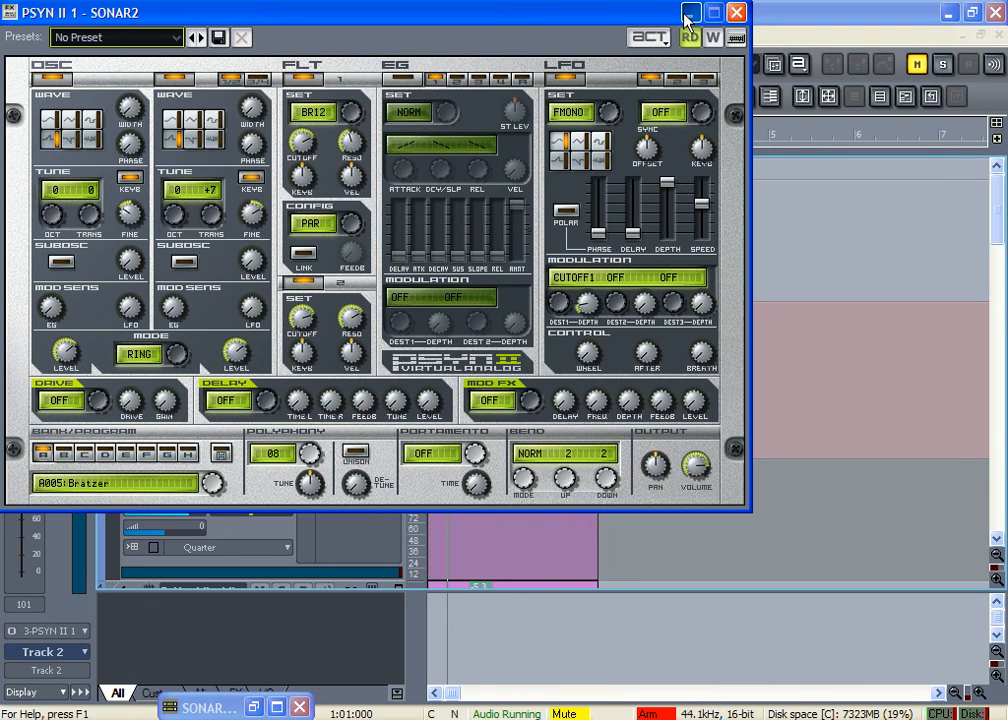
left_click(692, 12)
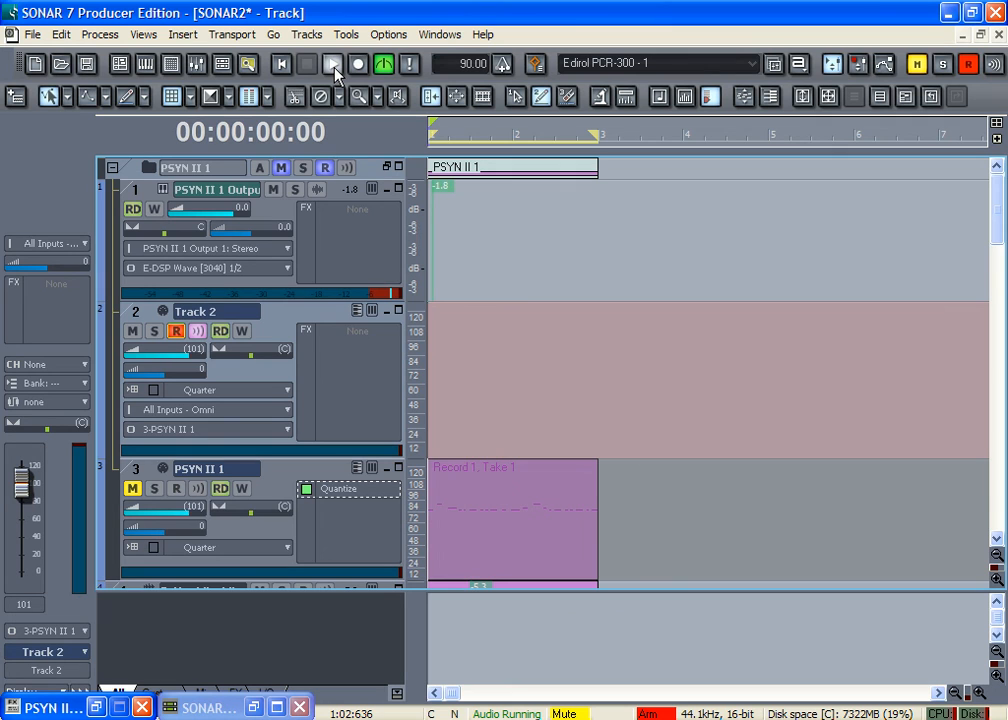
left_click(356, 62)
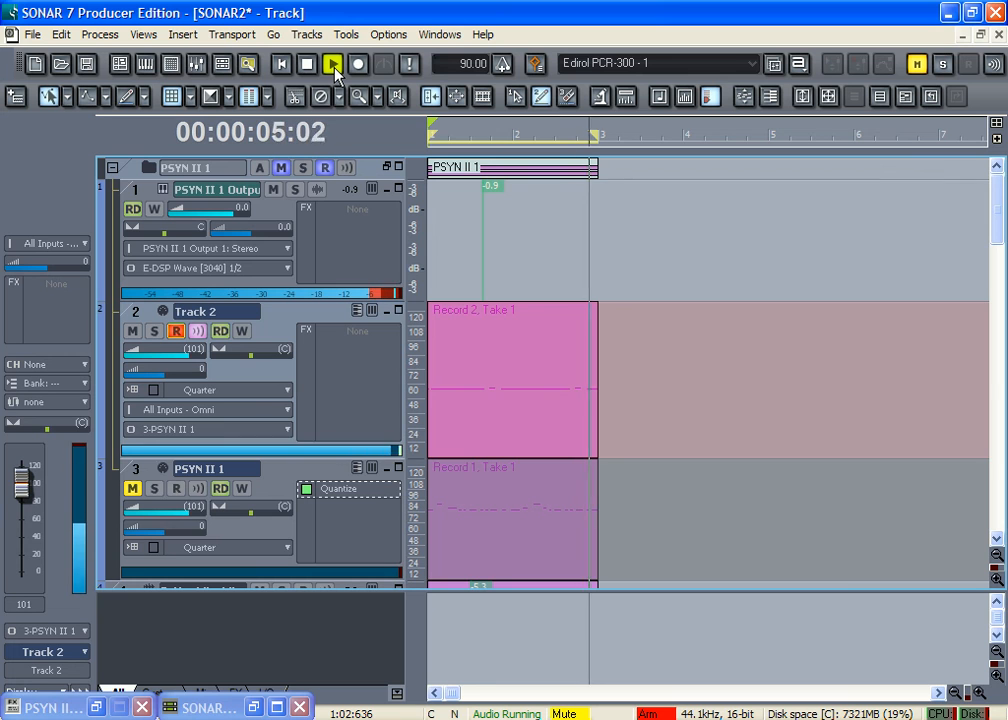
Step: Stop the take, add a Quantize MIDI effect to Track 2, and open Record 2 in Piano Roll
left_click(332, 64)
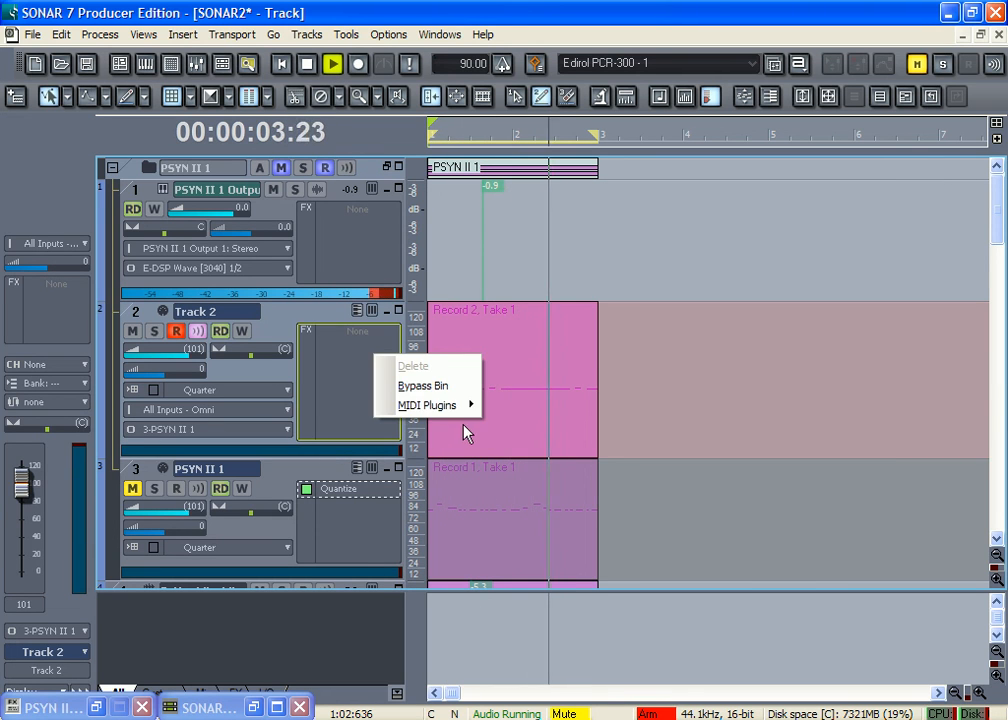
left_click(428, 404)
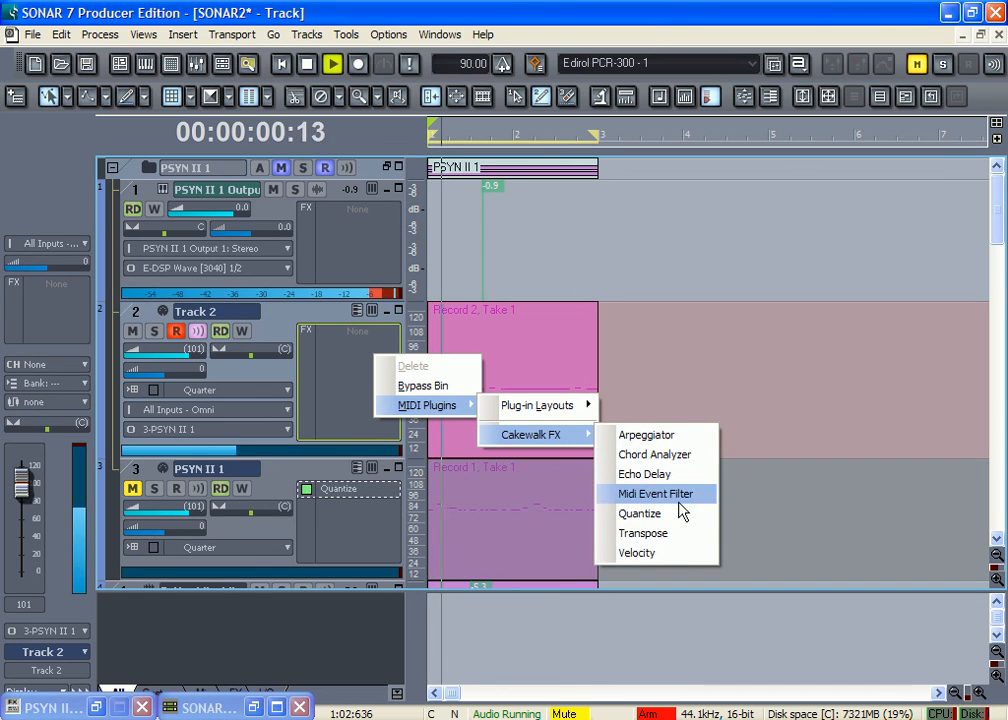
left_click(640, 512)
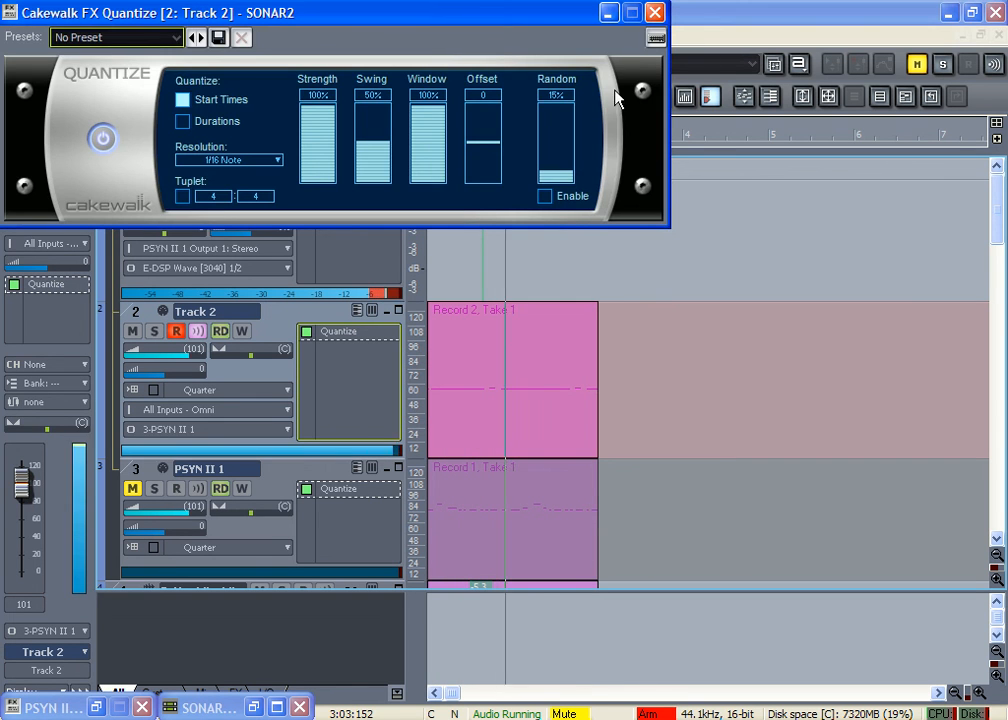
left_click(656, 12)
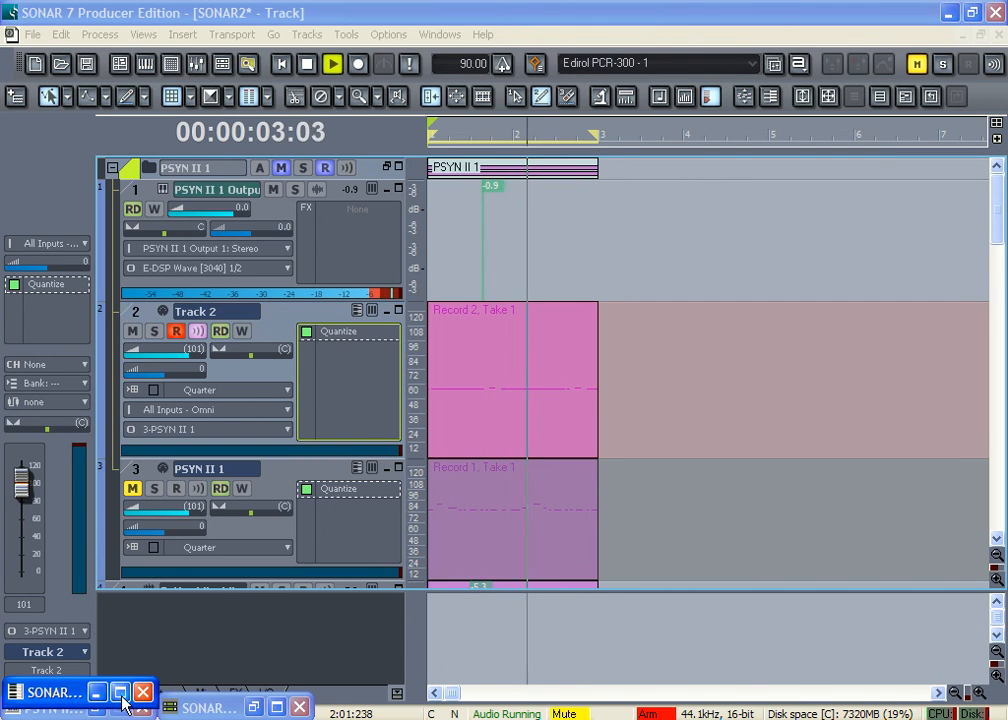
double_click(500, 380)
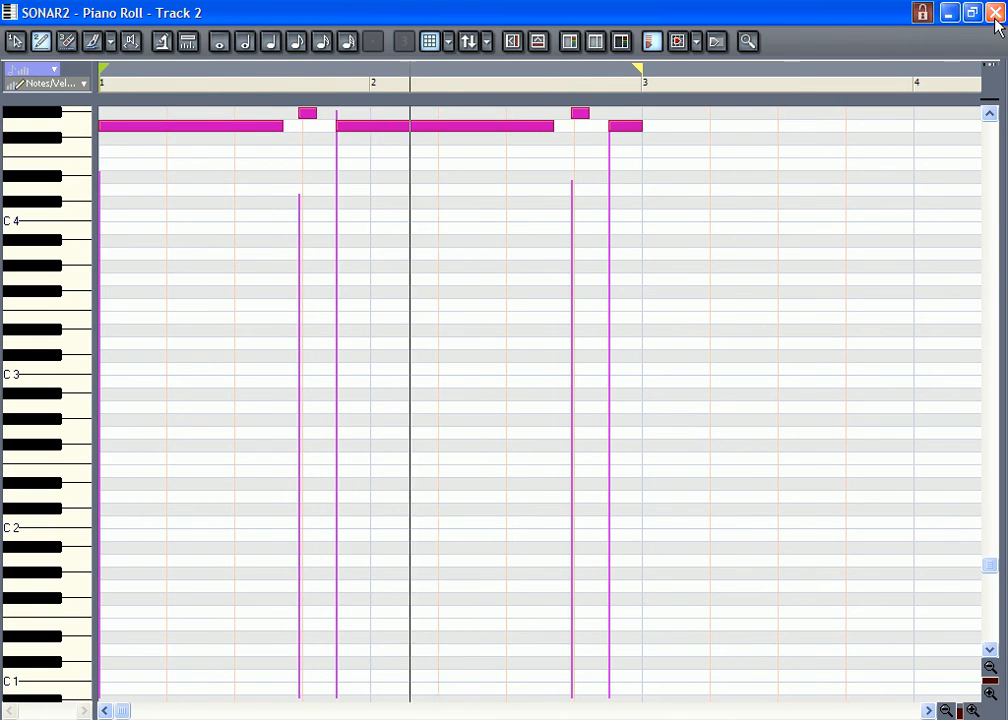
Step: Close the Piano Roll, rewind to start, disarm Track 2 and briefly solo it to audition the take
left_click(996, 12)
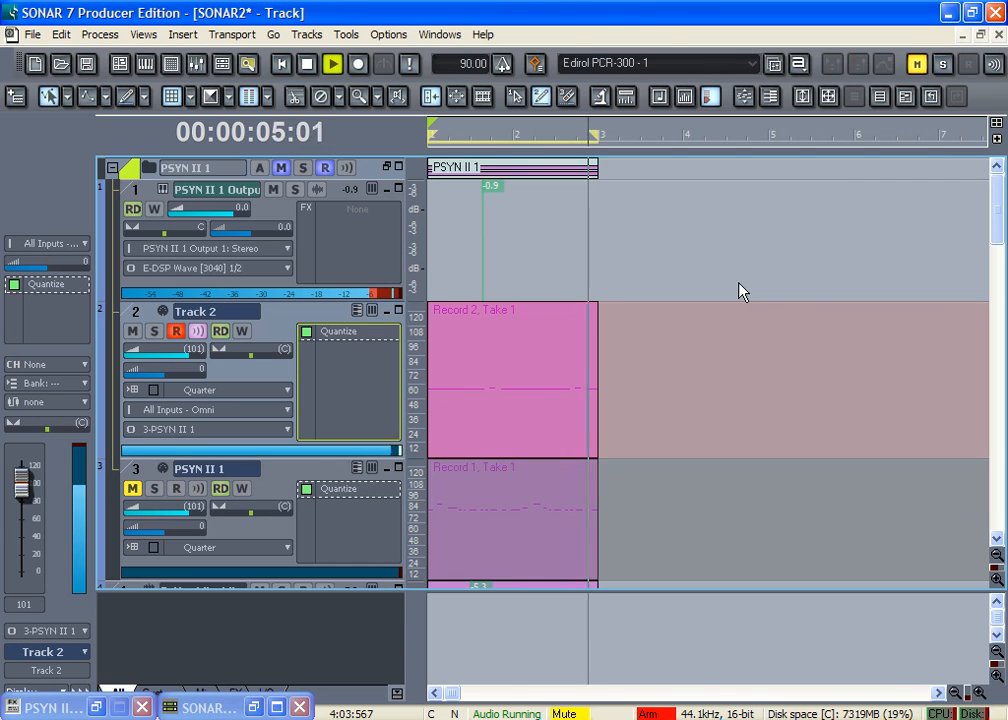
left_click(280, 62)
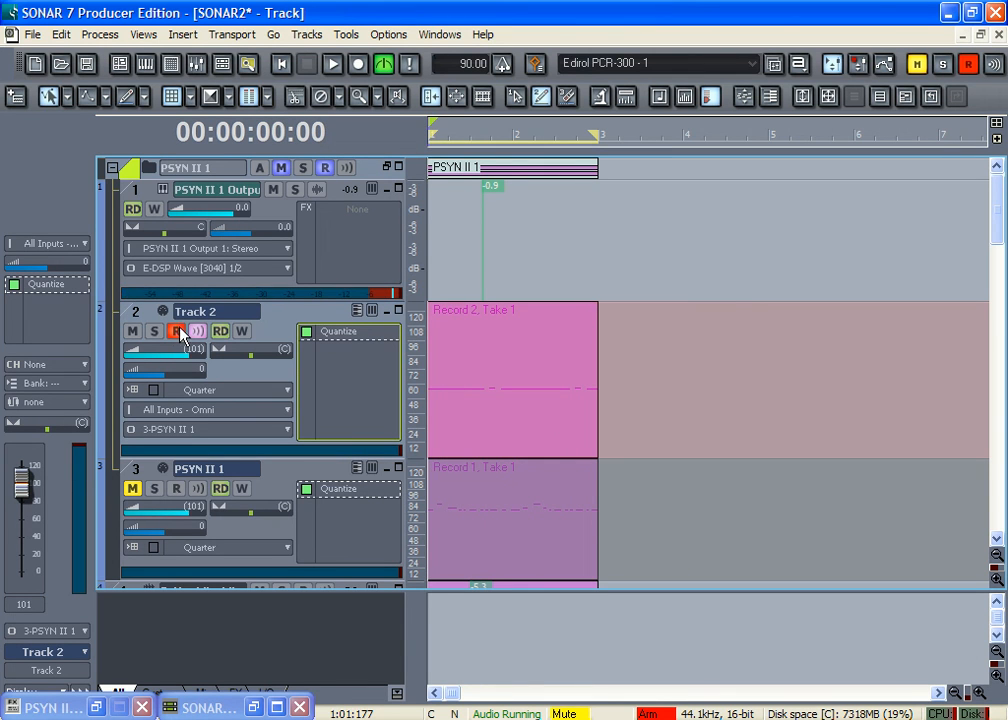
left_click(154, 330)
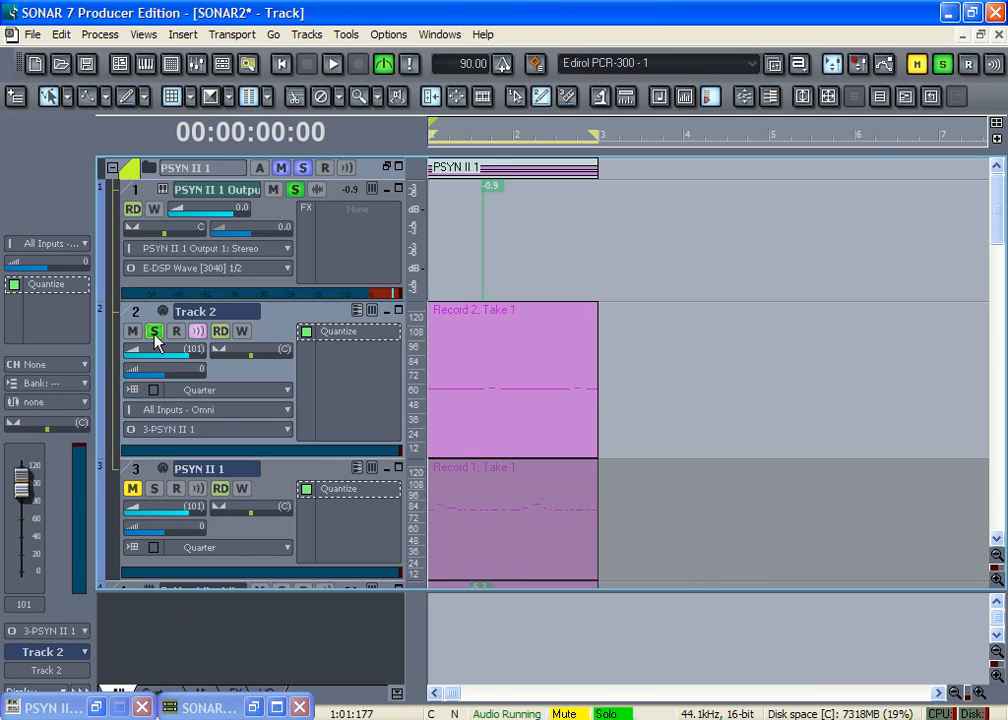
left_click(154, 332)
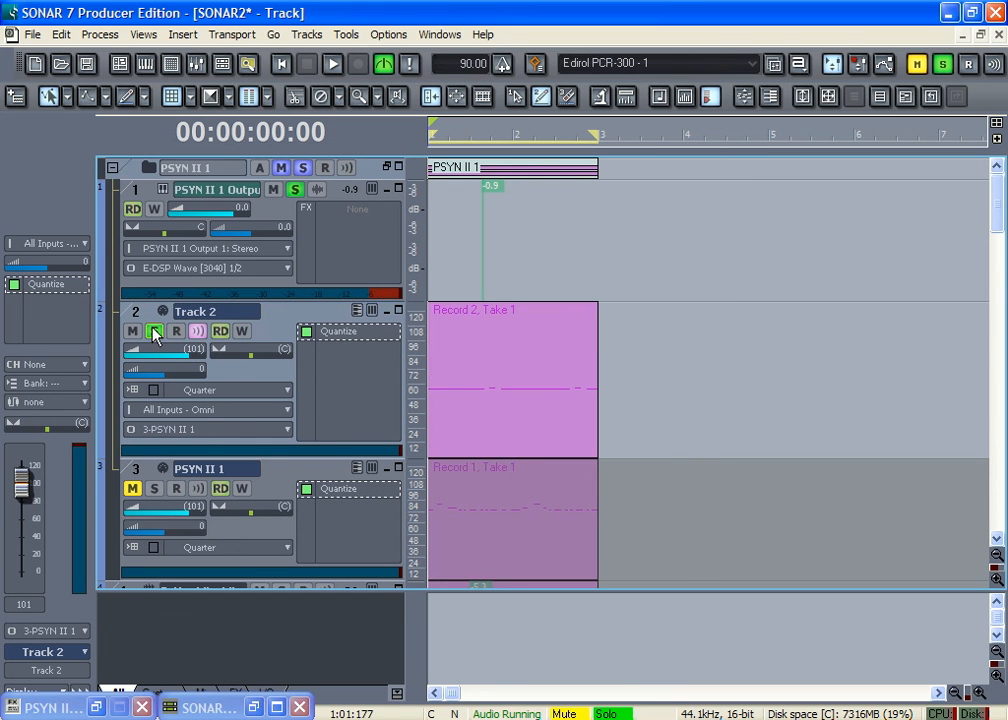
left_click(154, 330)
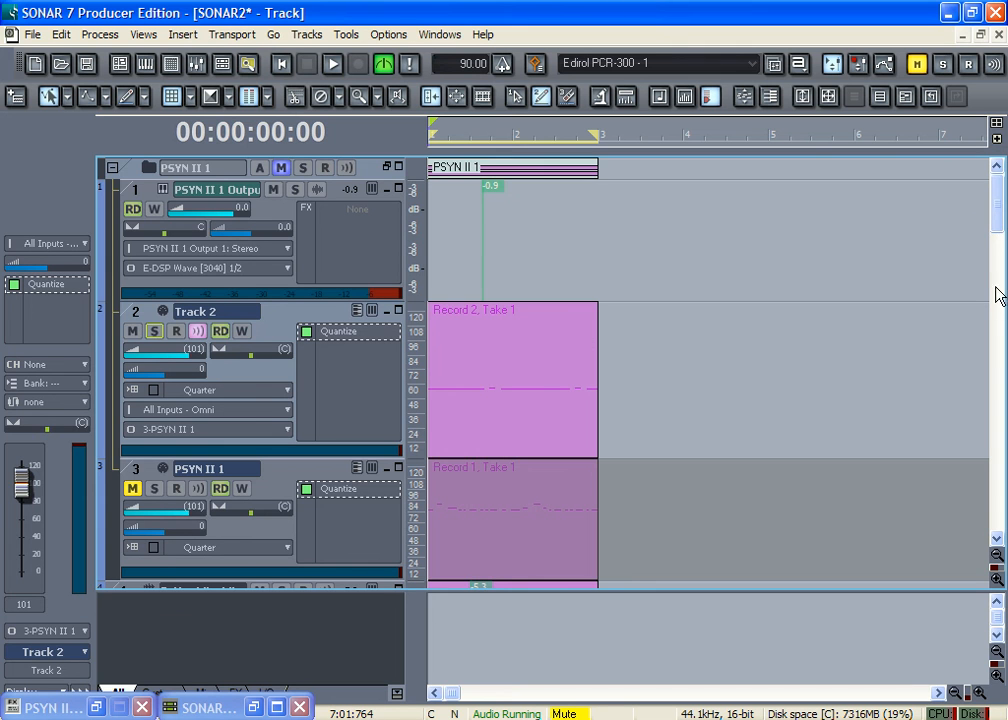
scroll("down", 3)
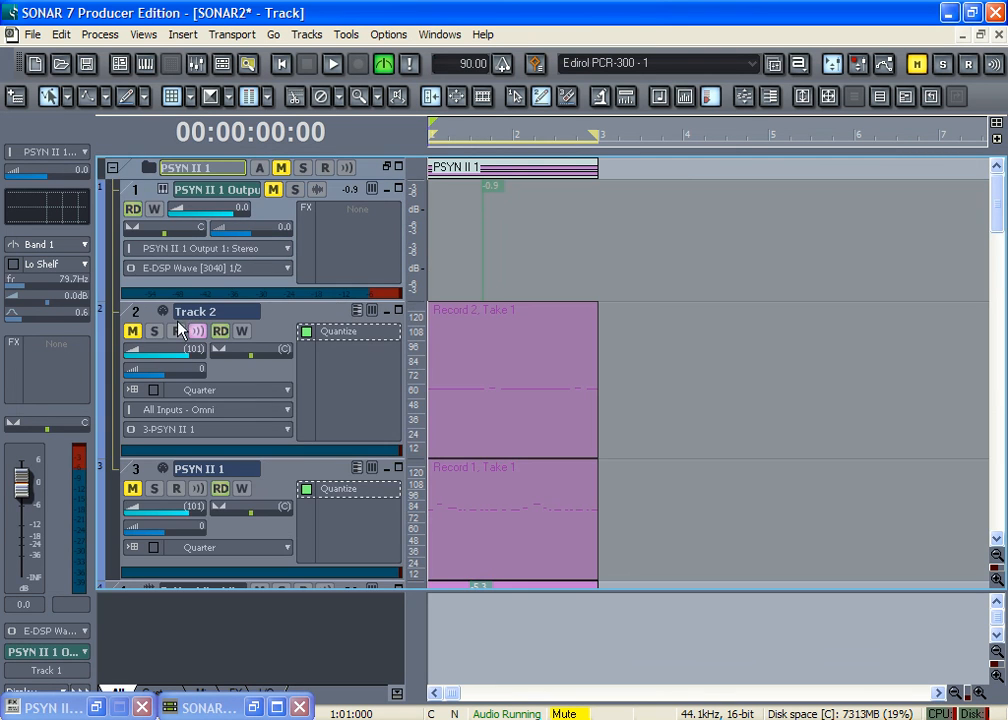
Step: Add Sonitus:fx Modulator to the PSYN II Output track's FX bin
left_click(196, 312)
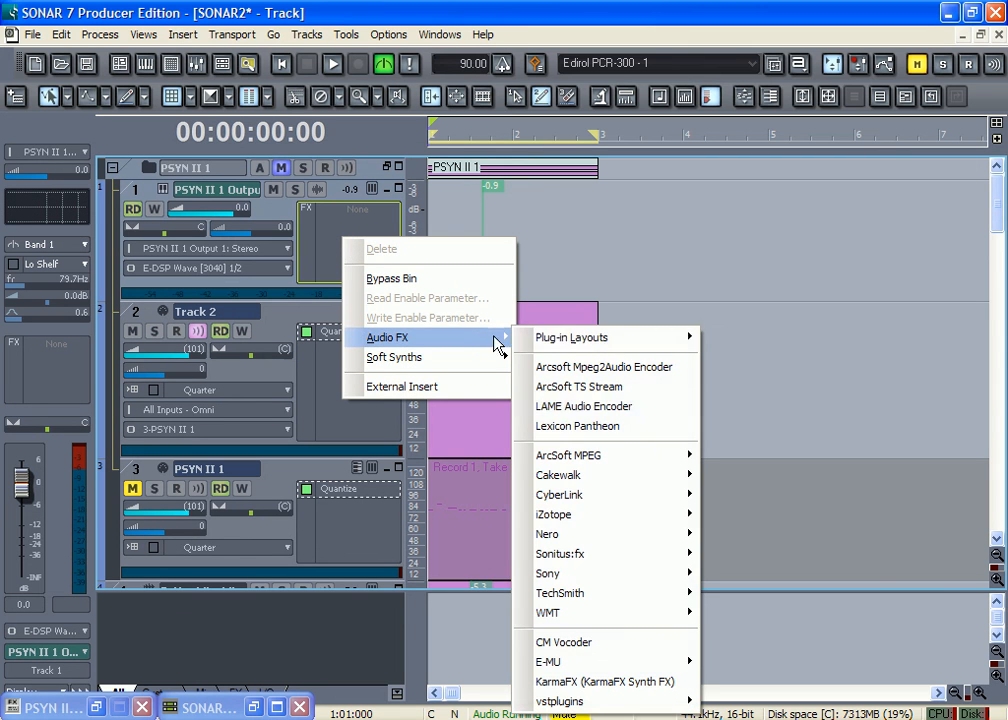
mouse_move(356, 240)
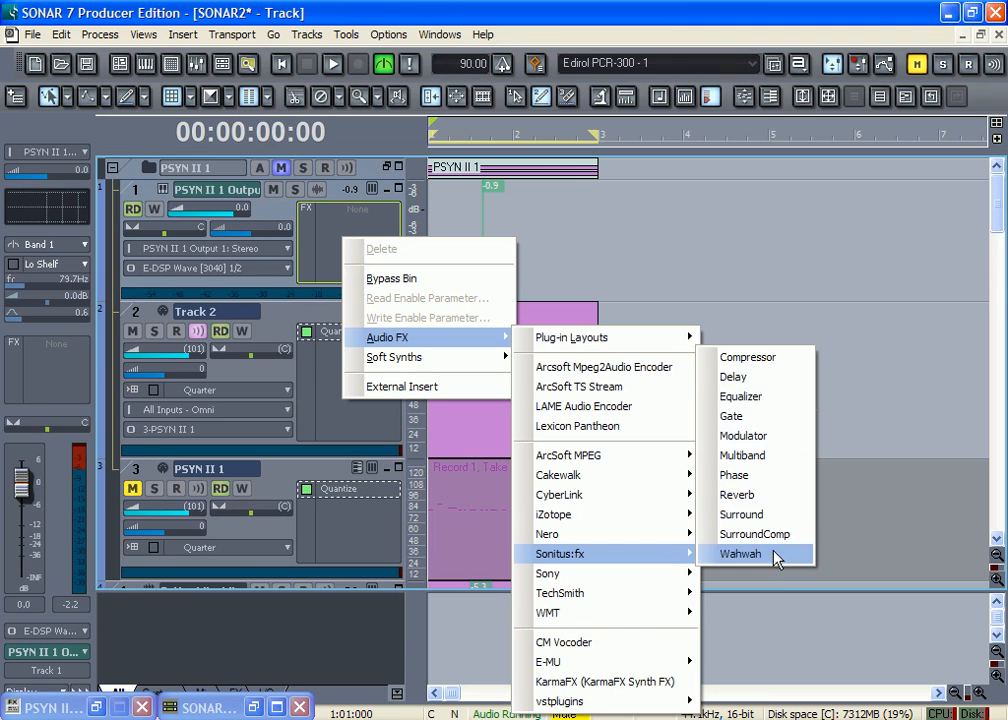
left_click(744, 436)
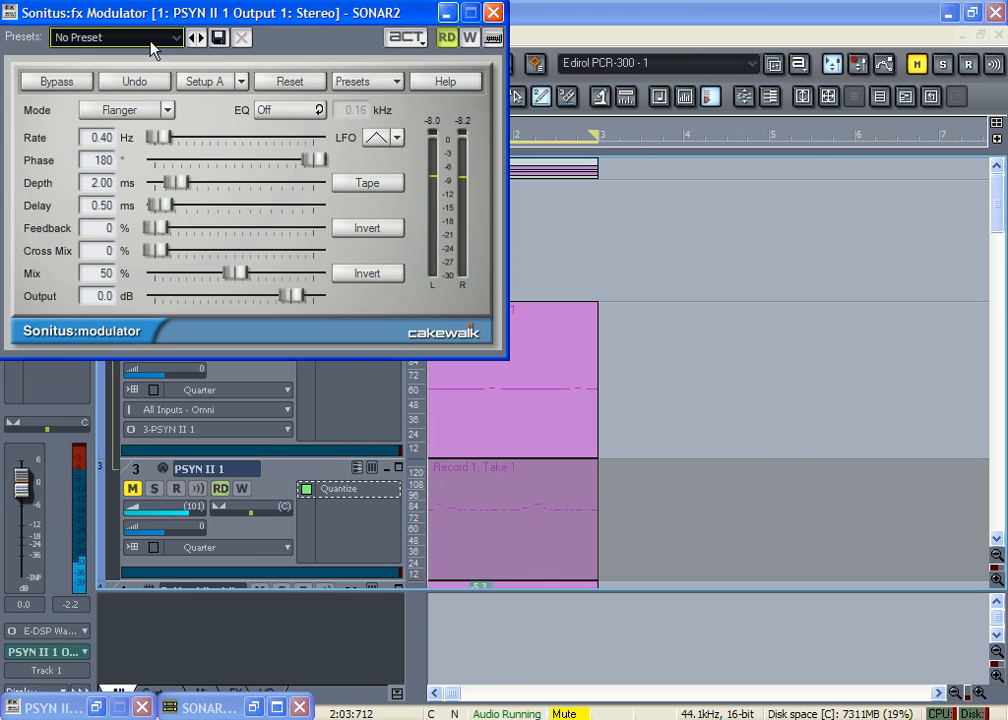
Step: Try the Hollow preset, then settle on the Talking Ensemble preset for the Modulator
left_click(160, 36)
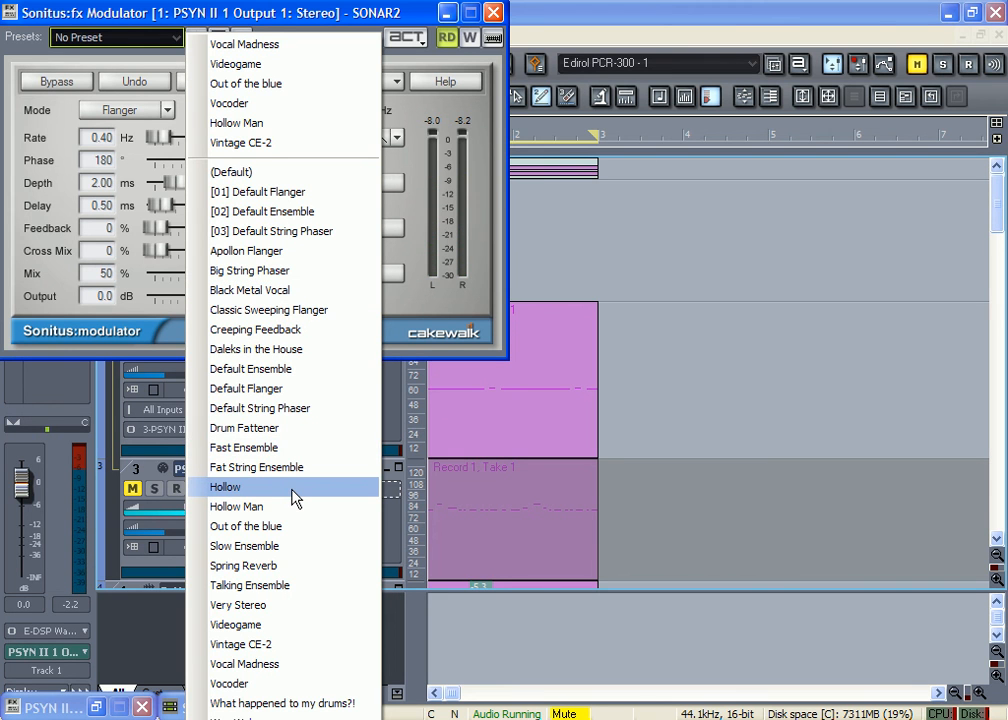
left_click(224, 488)
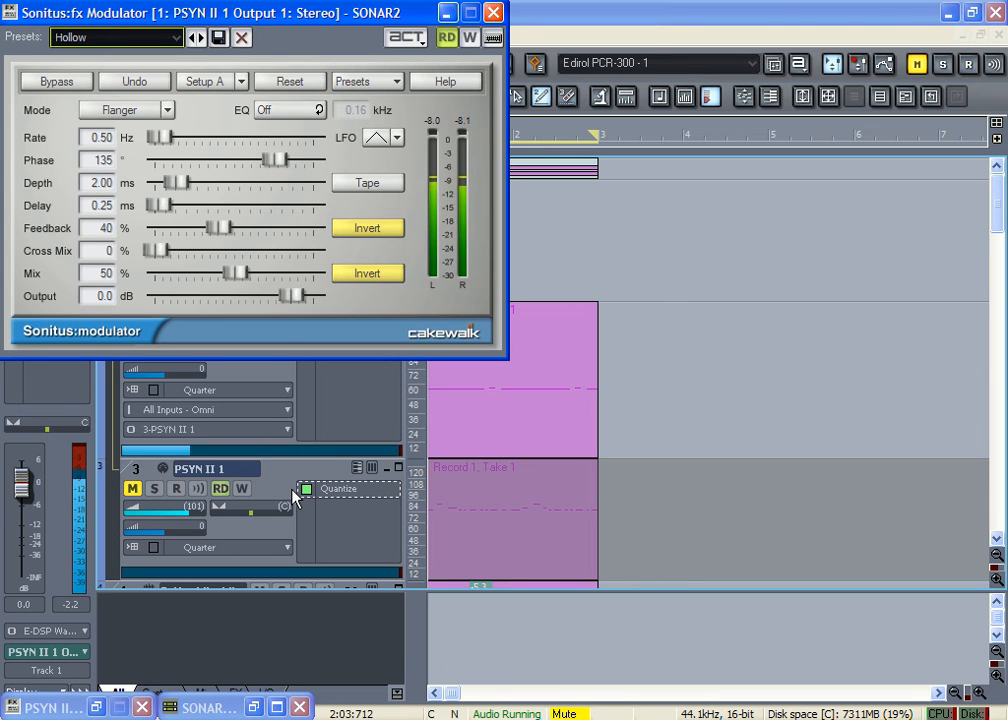
mouse_move(188, 52)
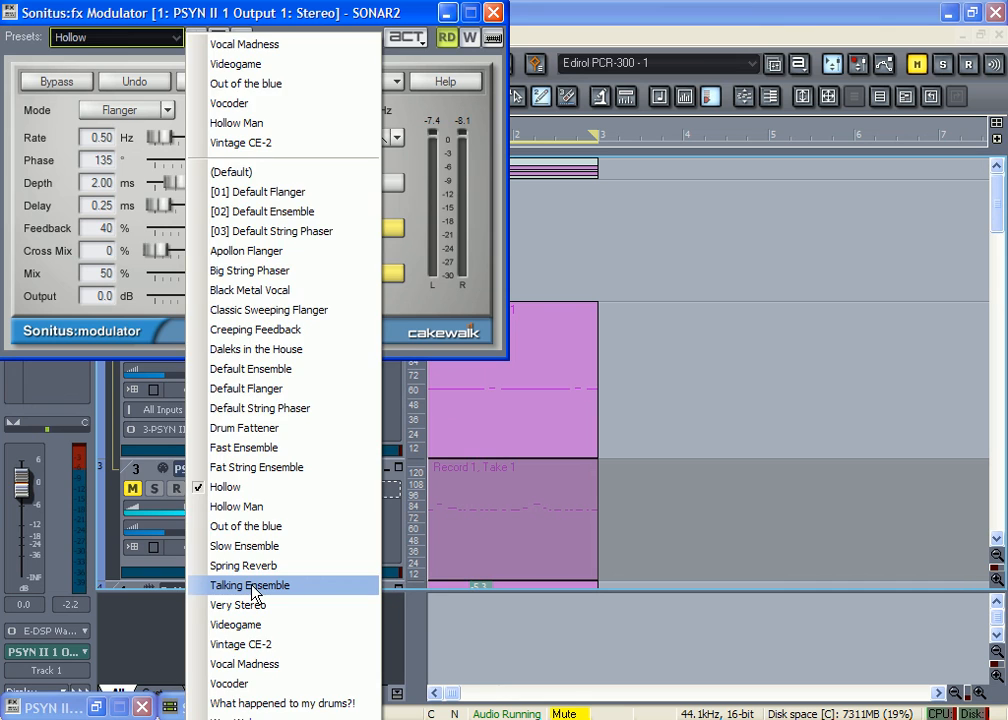
left_click(248, 584)
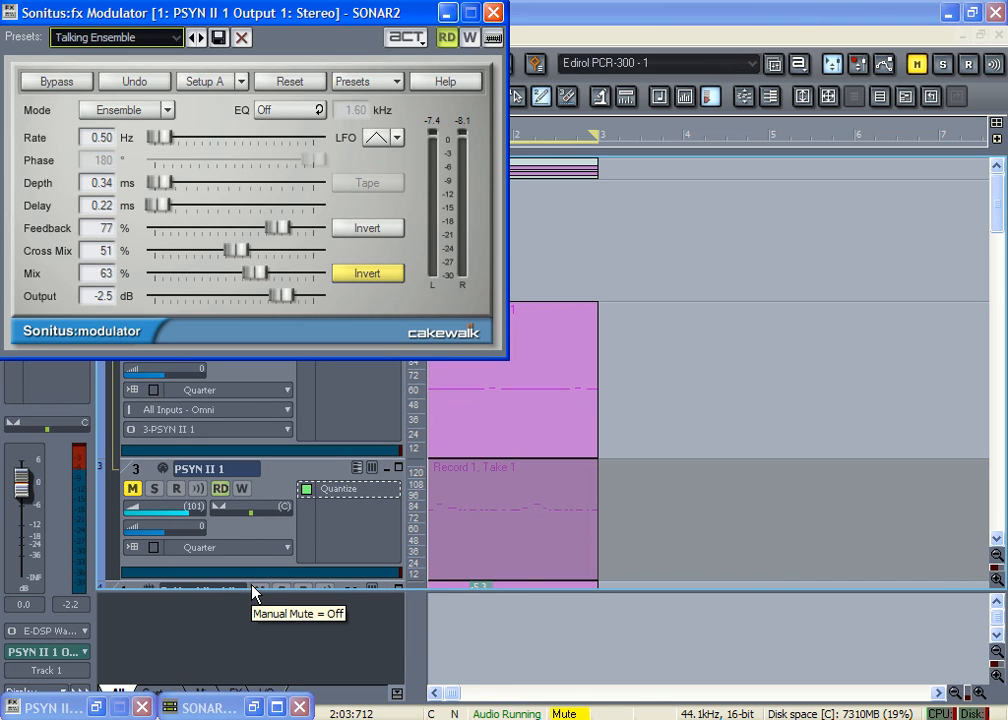